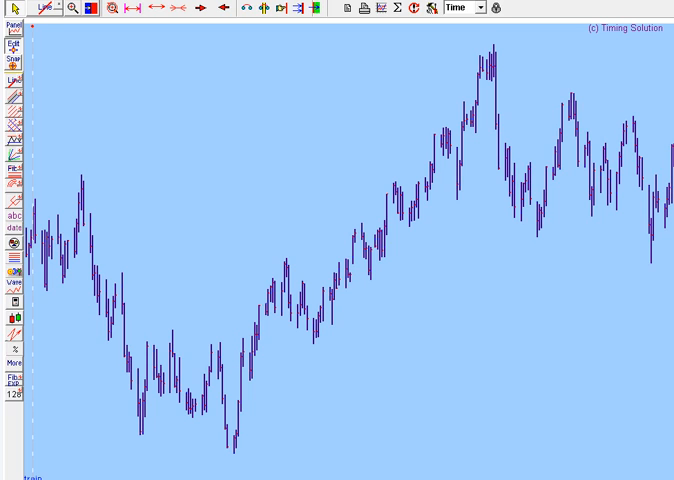
mouse_move(508, 76)
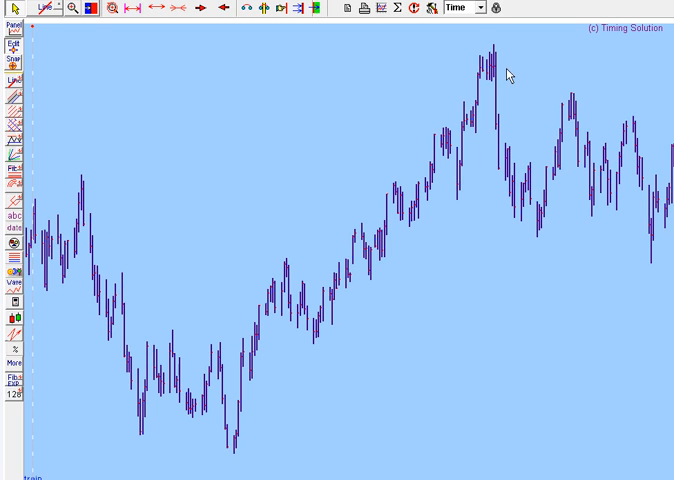
mouse_move(508, 74)
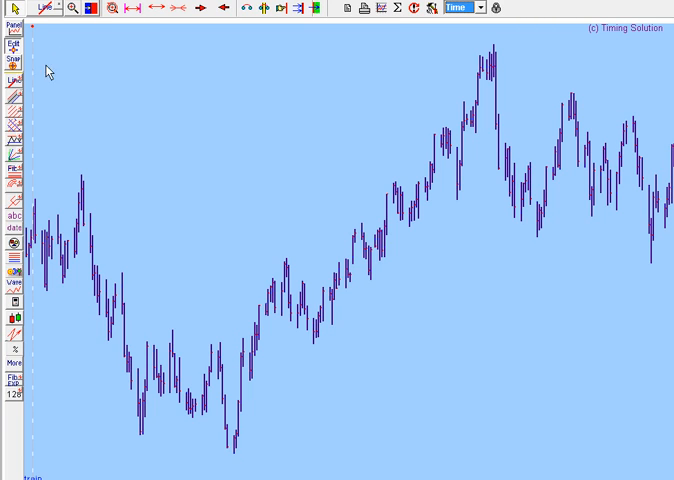
mouse_move(12, 130)
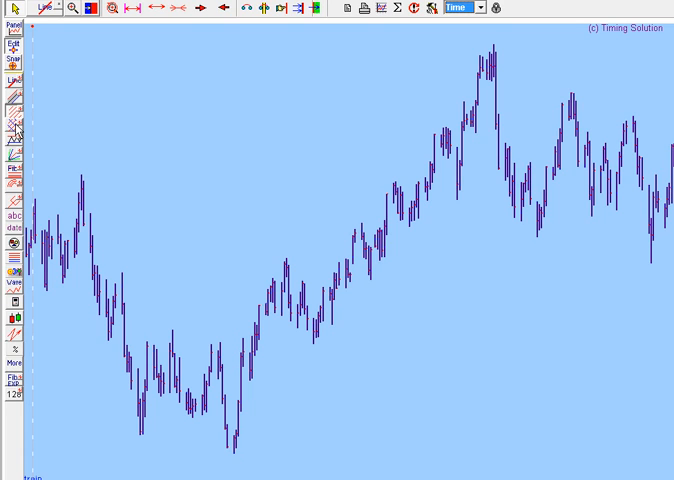
mouse_move(230, 440)
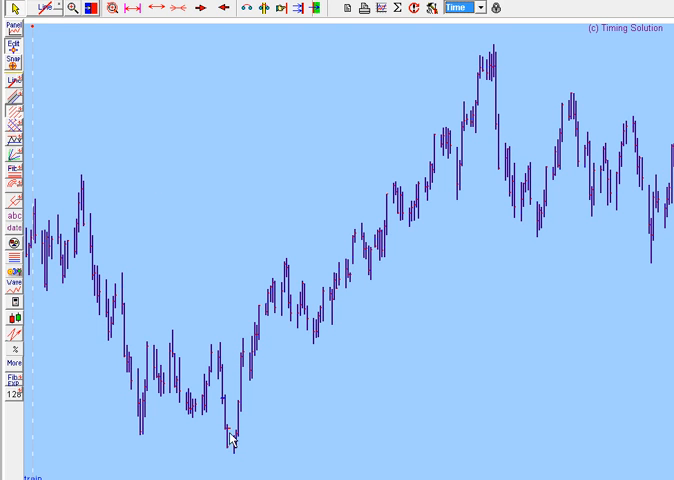
mouse_move(236, 458)
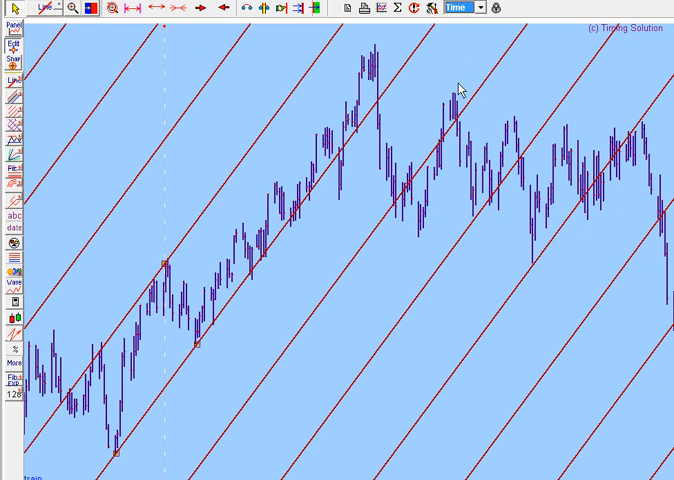
mouse_move(296, 224)
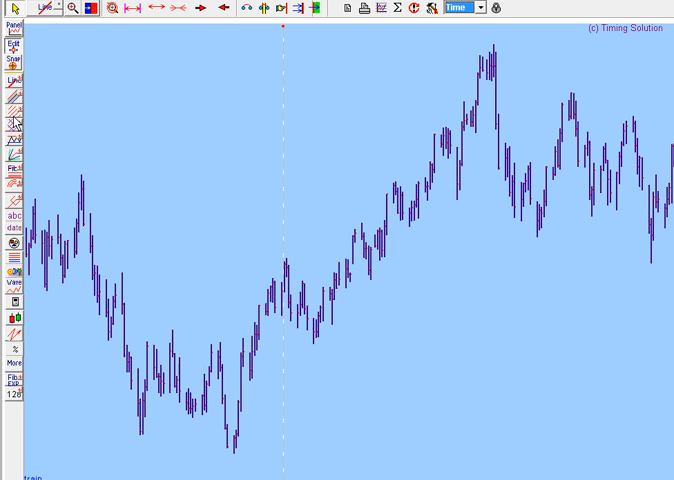
mouse_move(222, 384)
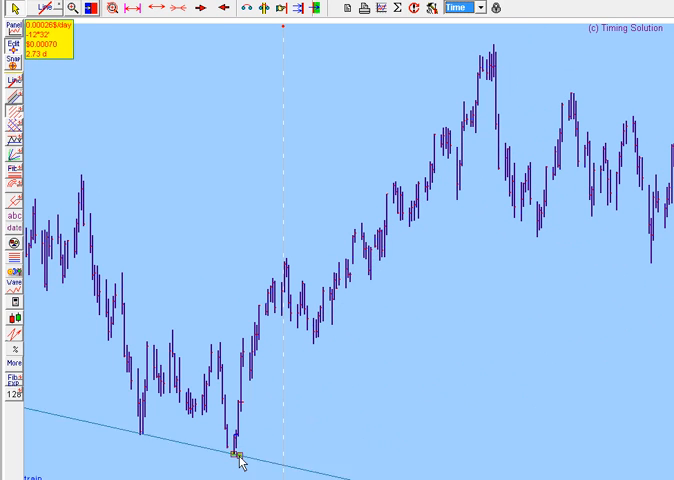
drag(240, 460, 290, 262)
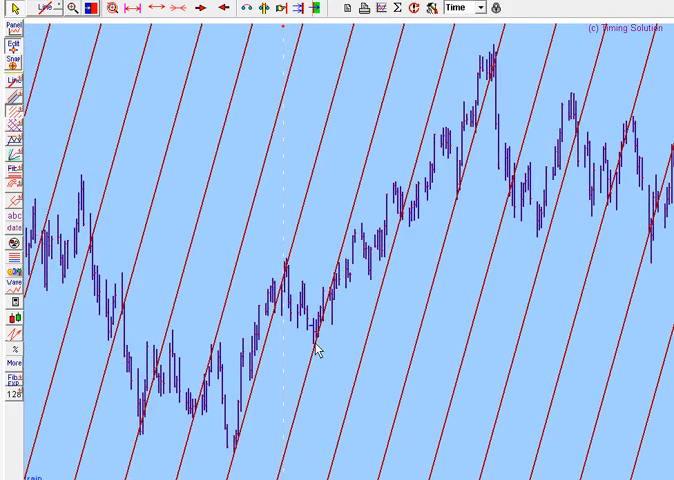
mouse_move(286, 404)
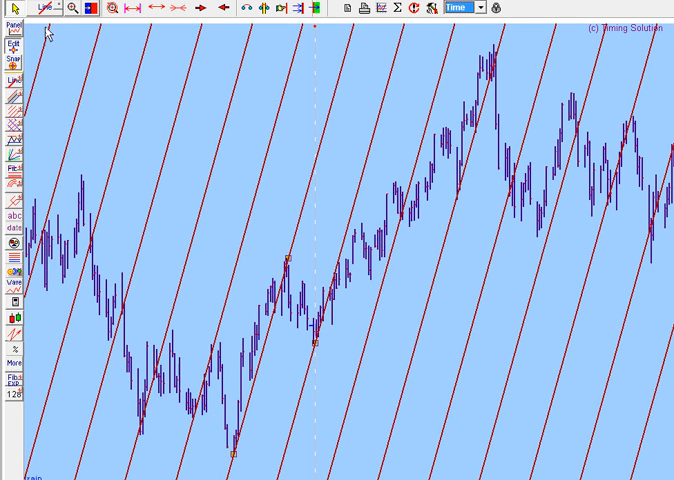
mouse_move(64, 136)
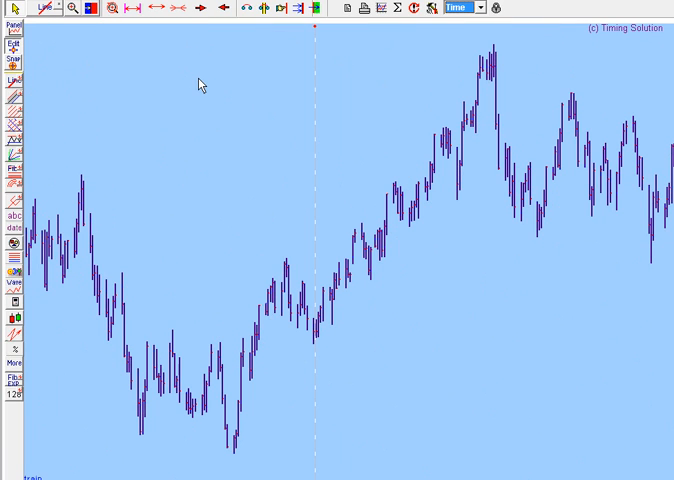
mouse_move(164, 344)
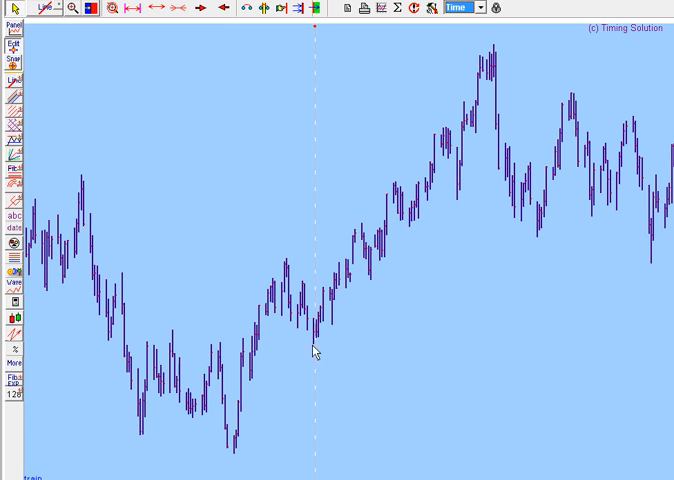
mouse_move(318, 330)
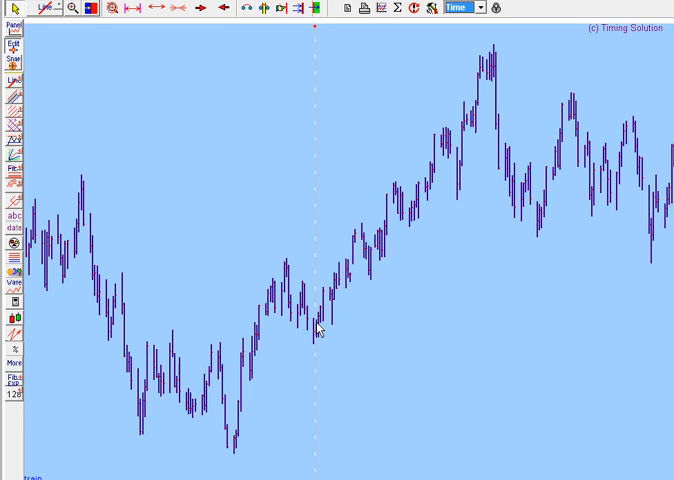
mouse_move(284, 306)
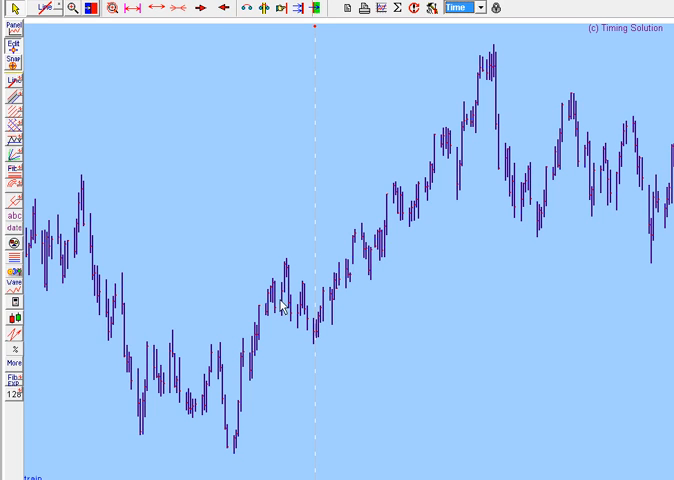
mouse_move(260, 356)
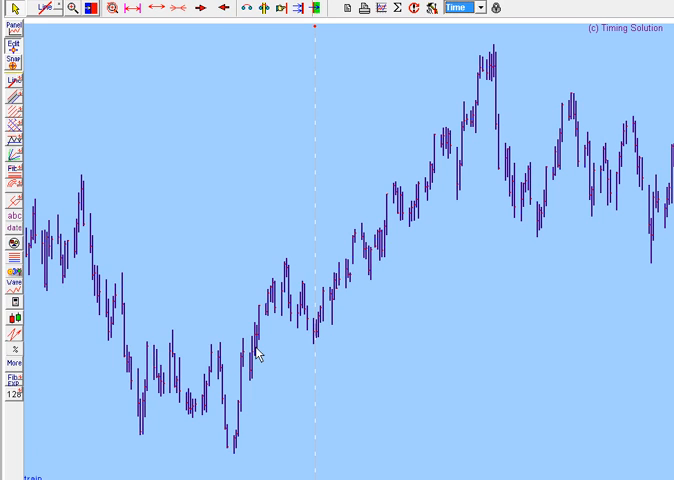
mouse_move(184, 342)
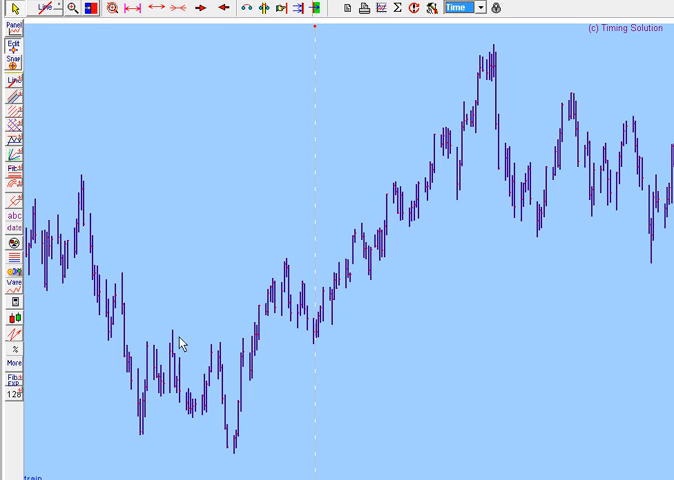
mouse_move(16, 184)
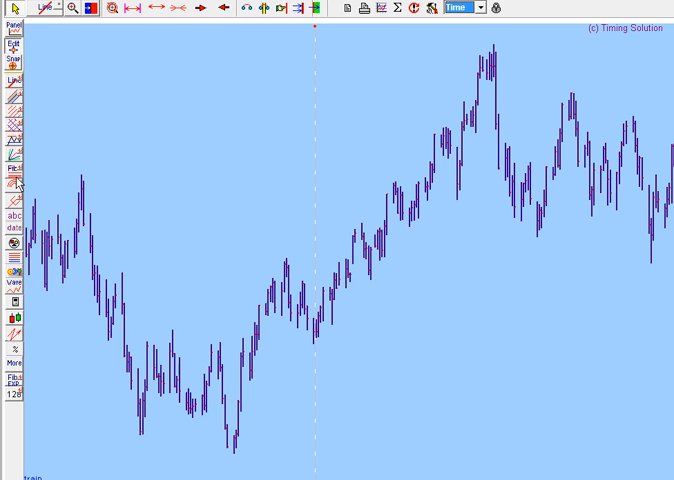
mouse_move(68, 180)
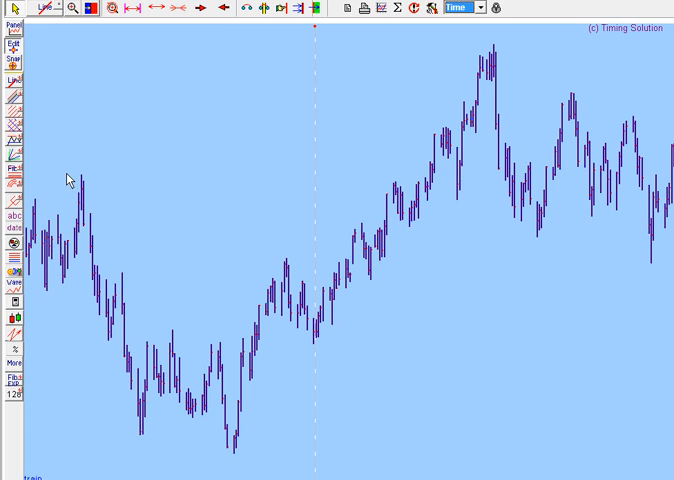
mouse_move(24, 138)
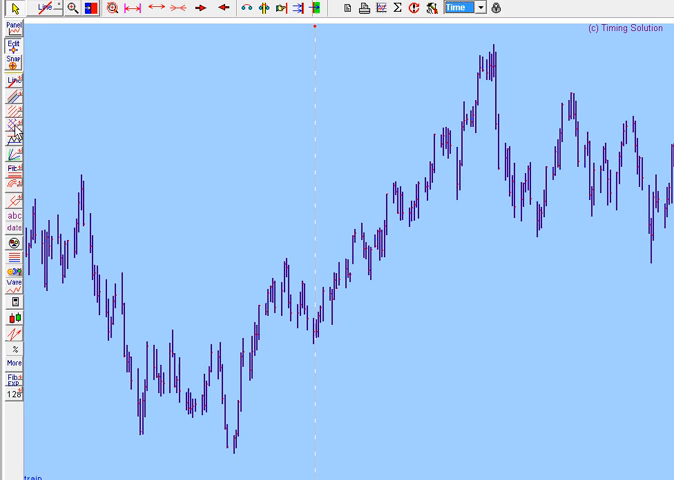
mouse_move(172, 336)
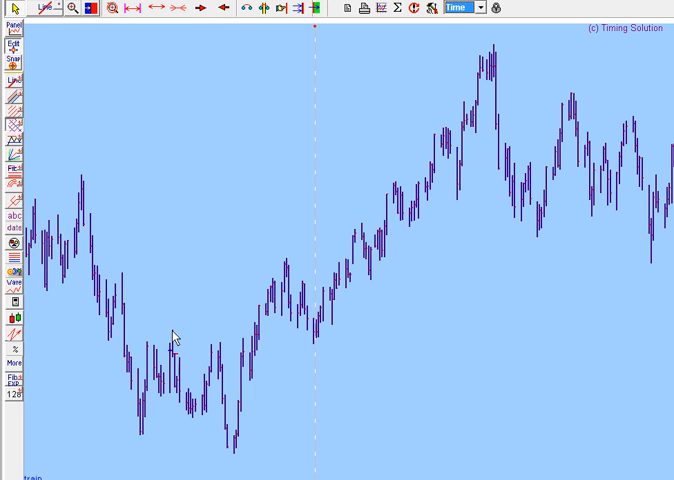
Step: Drag from the low pivot to the next pivot to draw the crossing dark blue line grid
drag(178, 336, 236, 456)
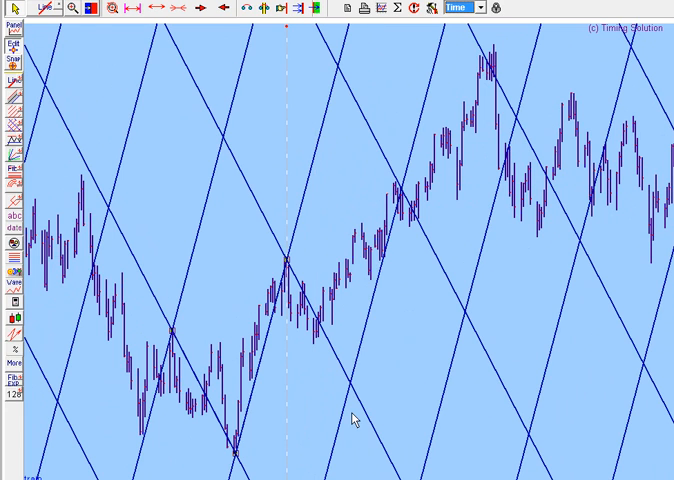
mouse_move(210, 342)
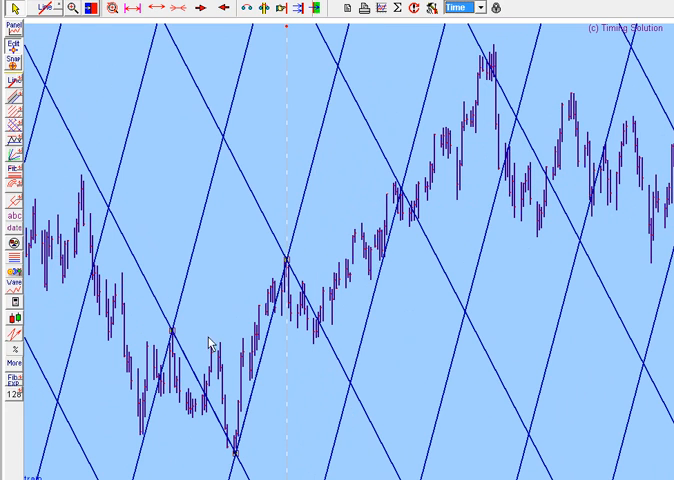
mouse_move(228, 358)
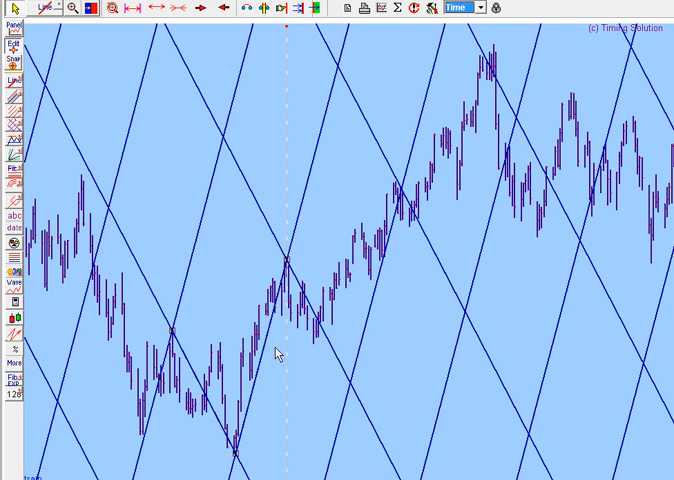
mouse_move(232, 456)
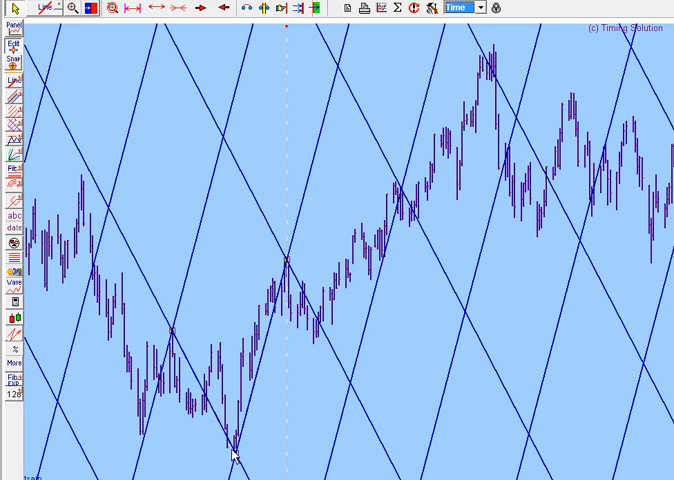
mouse_move(276, 328)
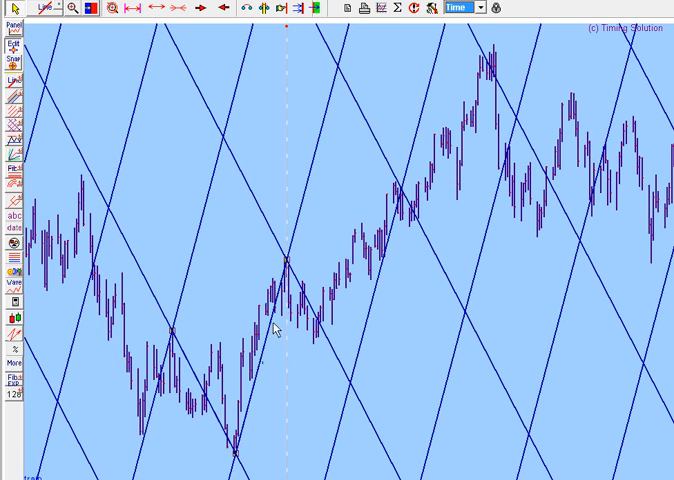
mouse_move(172, 336)
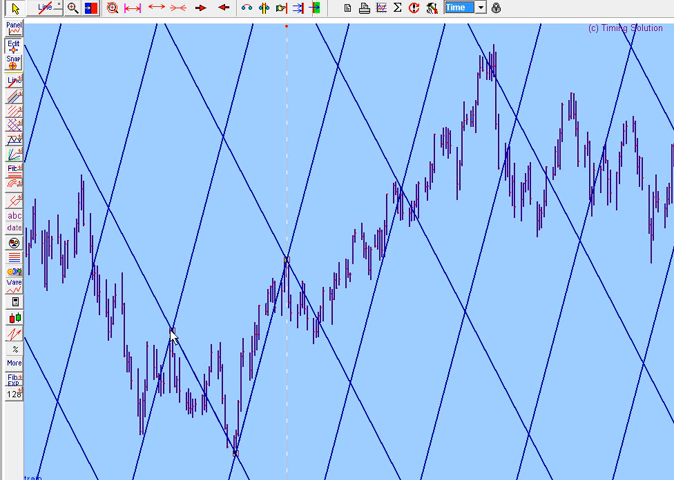
mouse_move(376, 122)
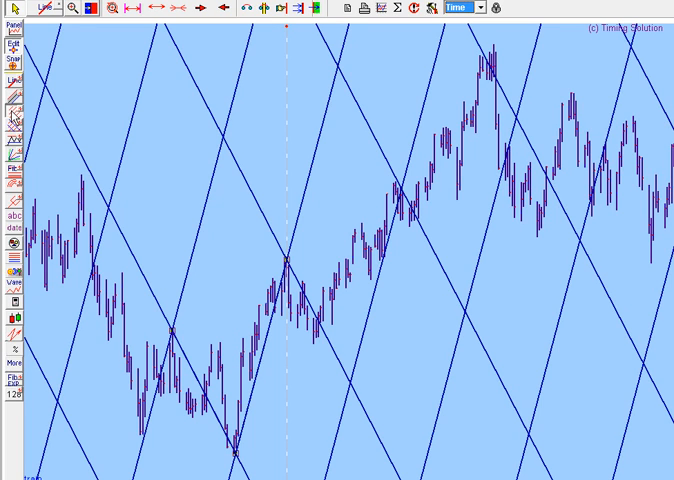
mouse_move(238, 456)
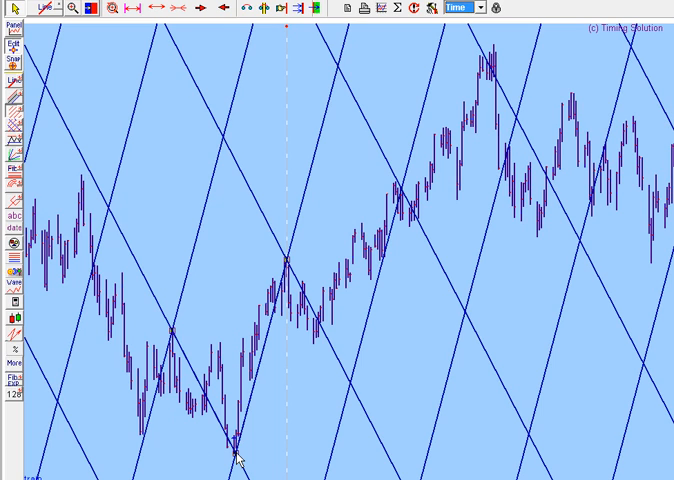
mouse_move(266, 396)
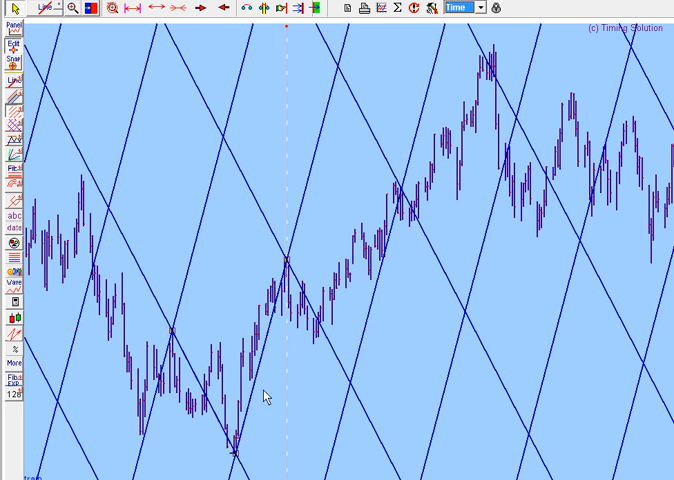
mouse_move(238, 460)
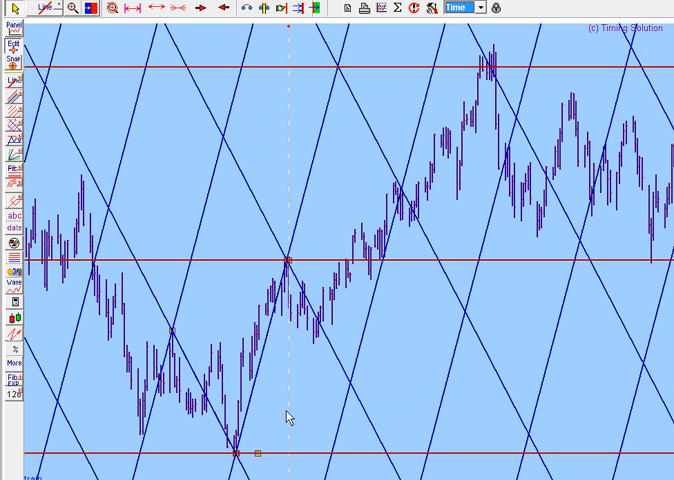
mouse_move(506, 76)
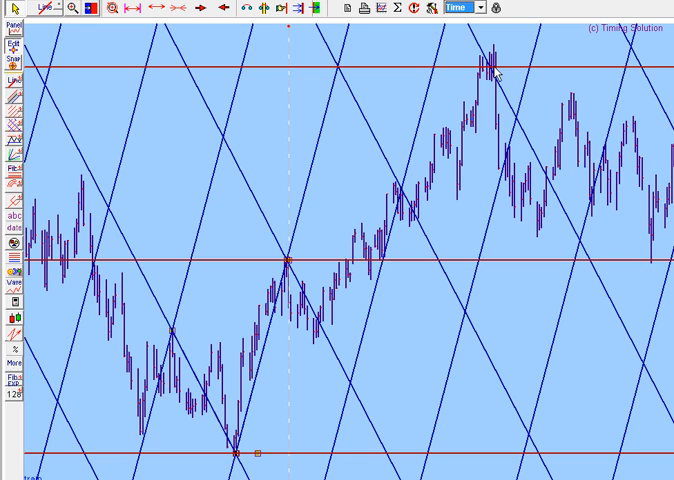
mouse_move(280, 72)
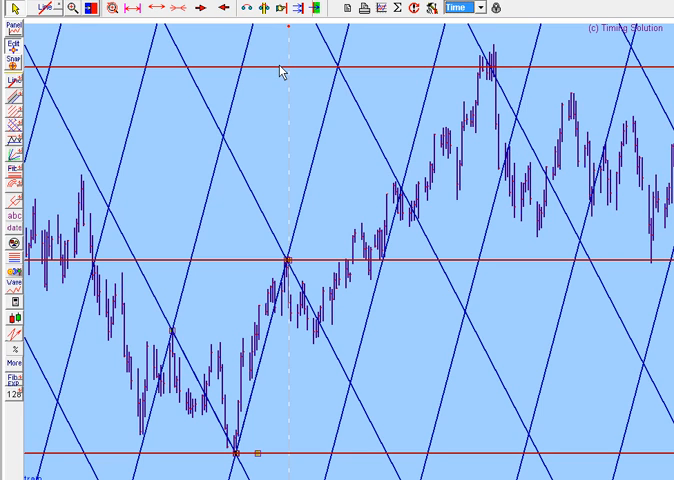
mouse_move(30, 38)
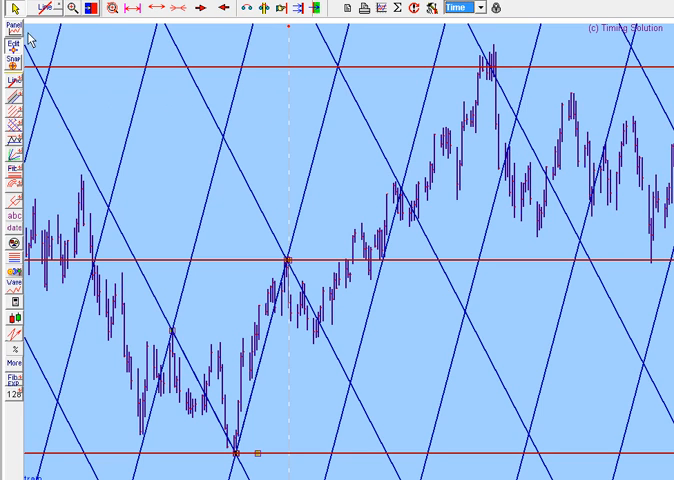
mouse_move(52, 134)
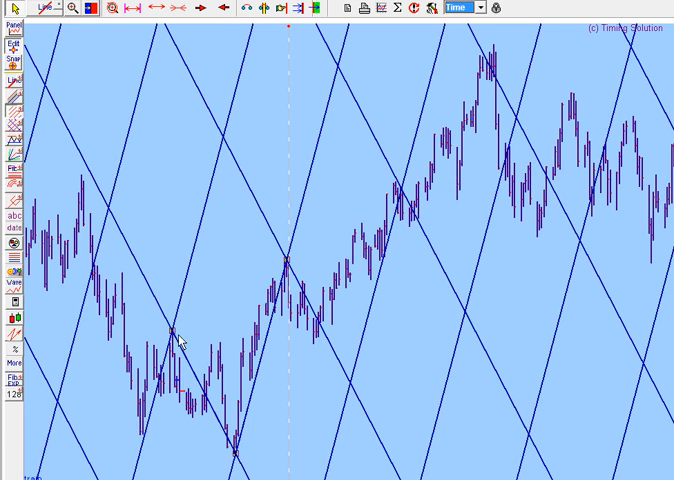
mouse_move(236, 460)
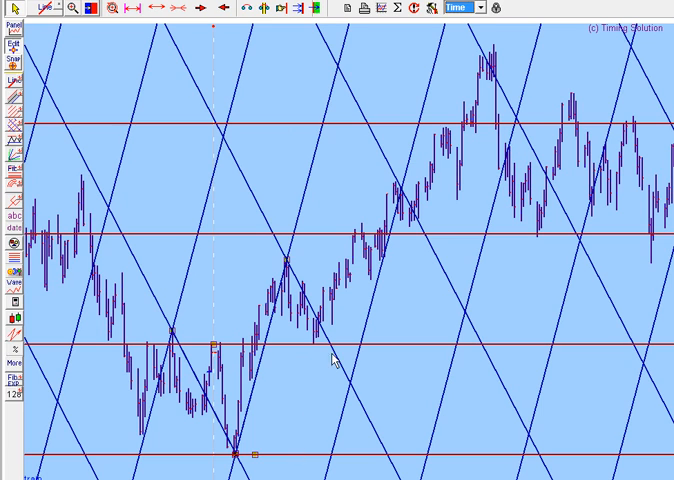
mouse_move(460, 144)
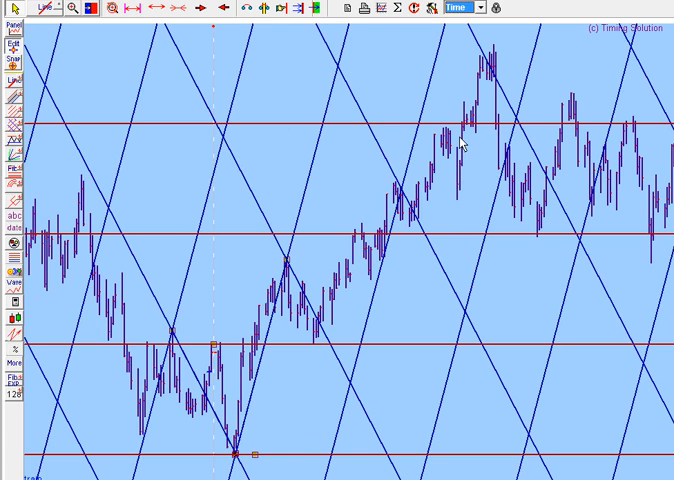
mouse_move(226, 356)
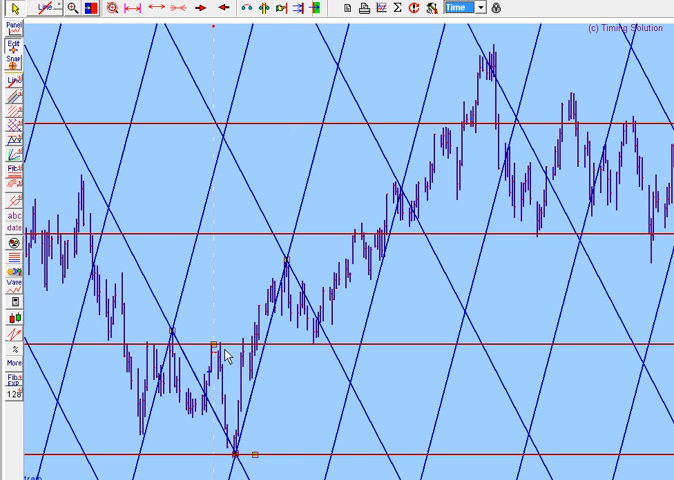
mouse_move(130, 302)
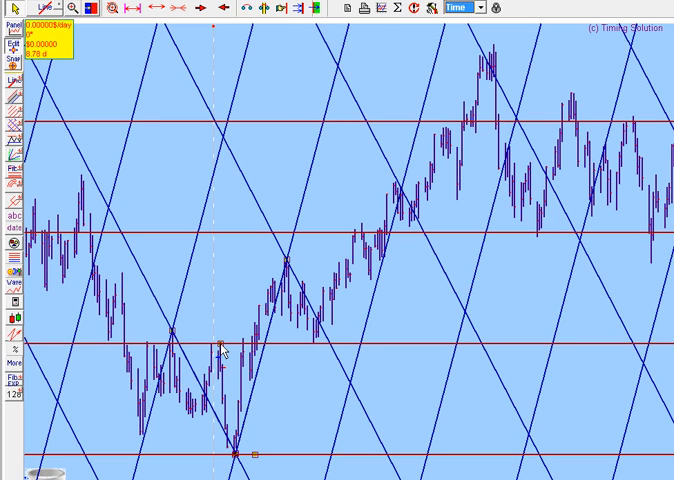
mouse_move(448, 192)
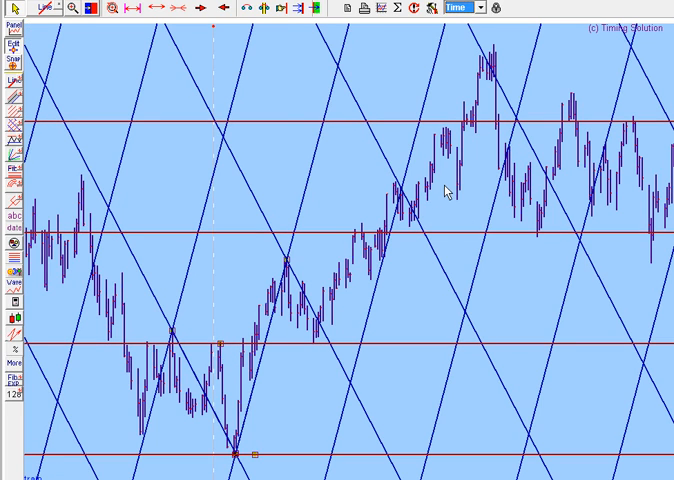
mouse_move(380, 288)
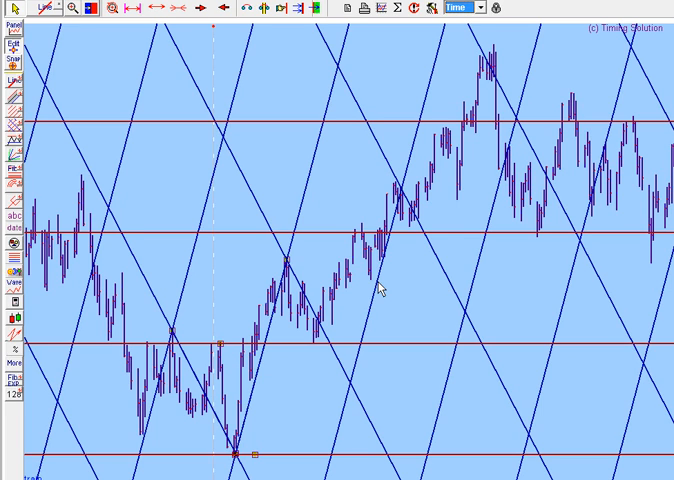
mouse_move(20, 12)
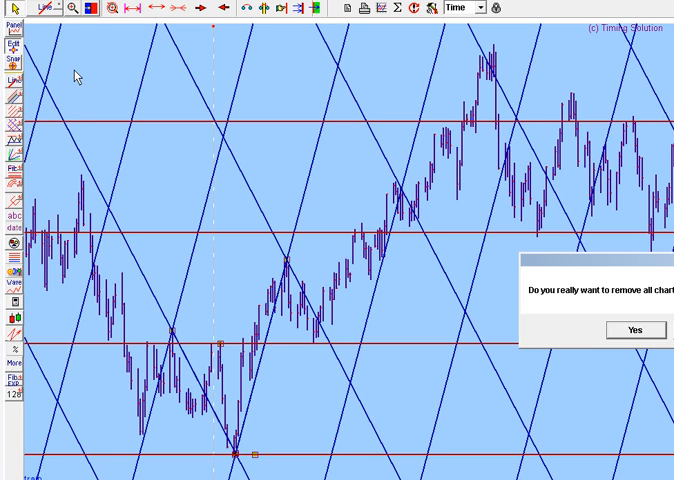
Step: Confirm Yes to remove all drawn objects, leaving only the price bars
click(634, 330)
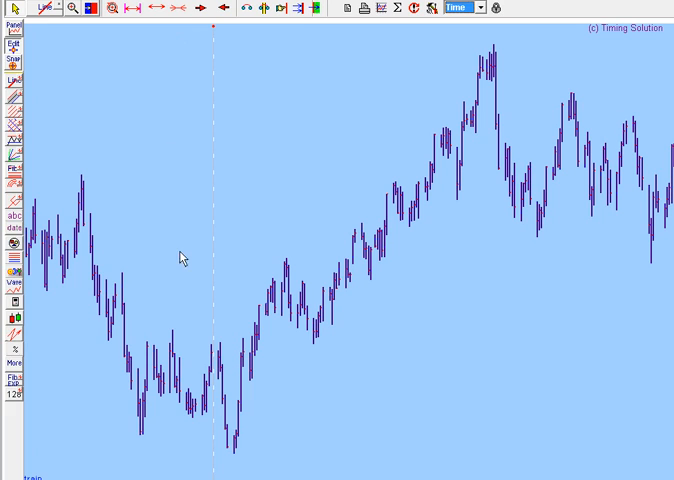
mouse_move(172, 336)
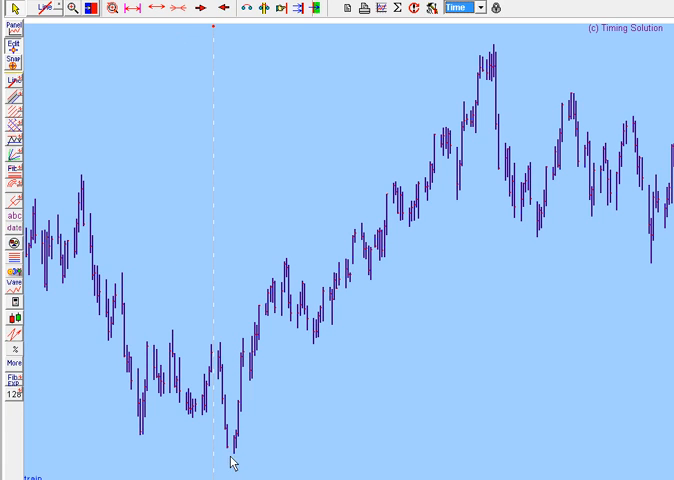
mouse_move(54, 84)
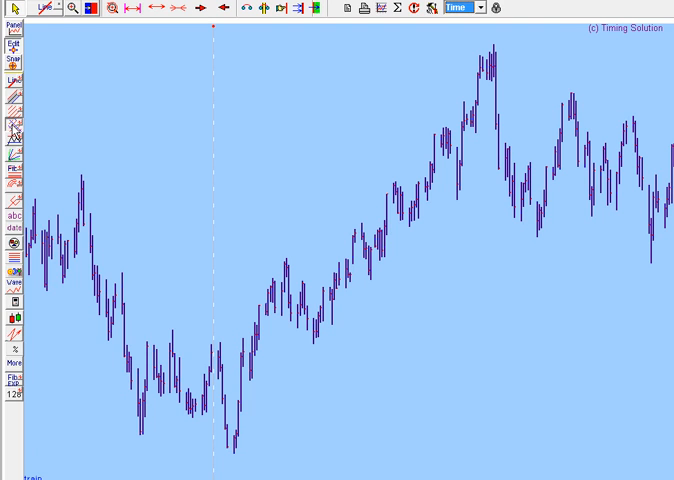
mouse_move(234, 458)
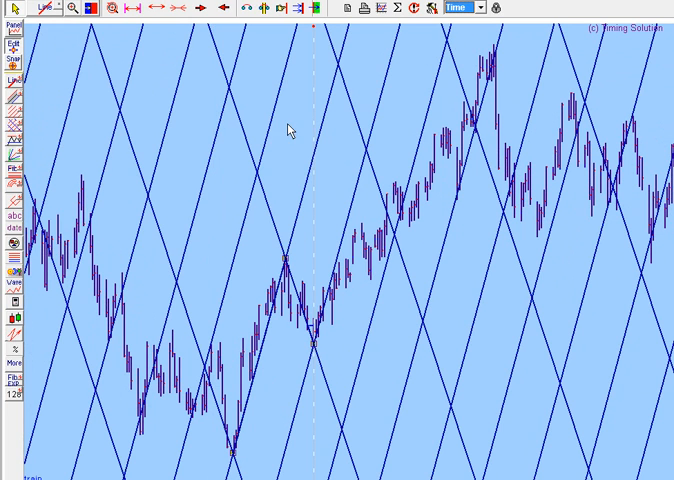
Step: Place a fresh, denser action-reaction grid anchored at the price low
click(176, 8)
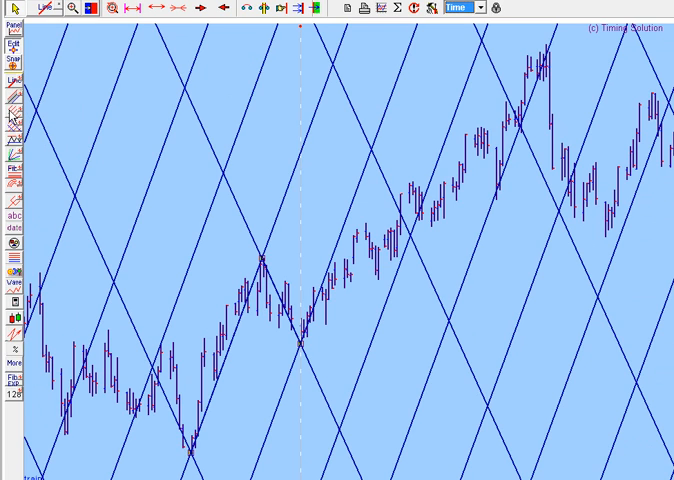
mouse_move(258, 348)
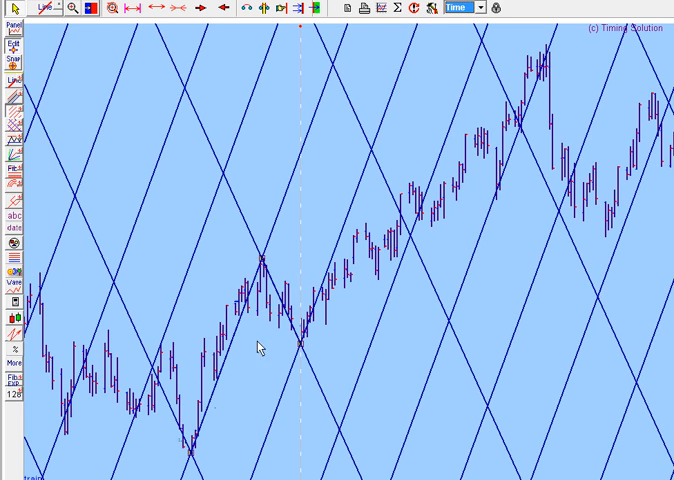
mouse_move(264, 264)
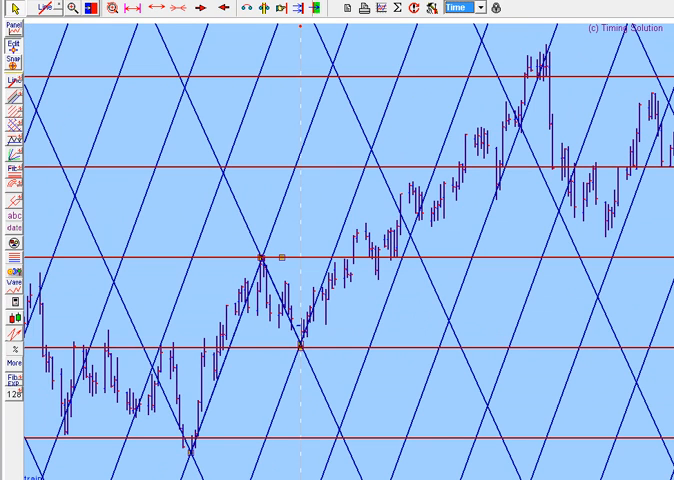
mouse_move(192, 458)
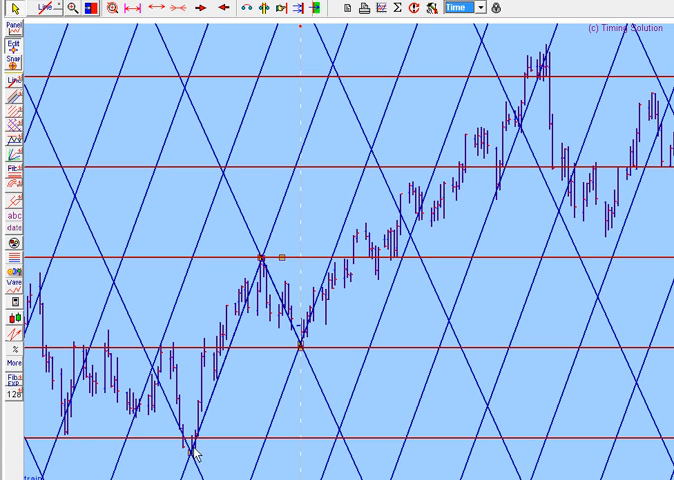
mouse_move(170, 362)
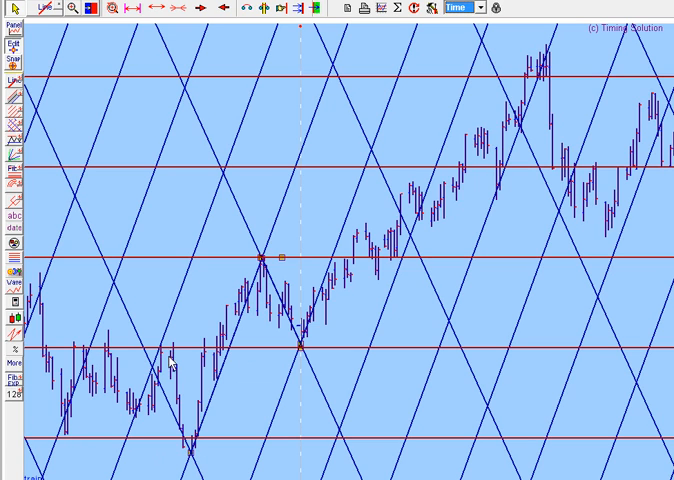
mouse_move(288, 332)
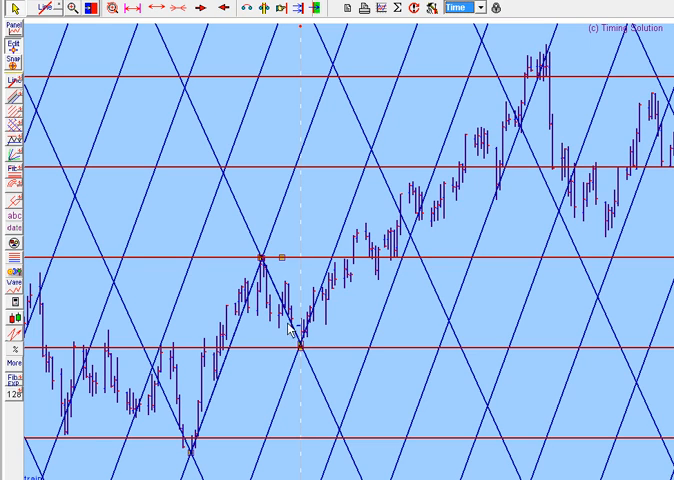
mouse_move(566, 60)
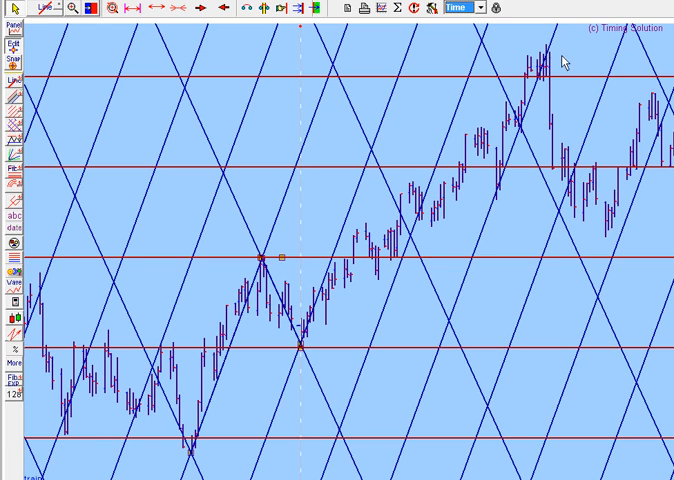
mouse_move(460, 192)
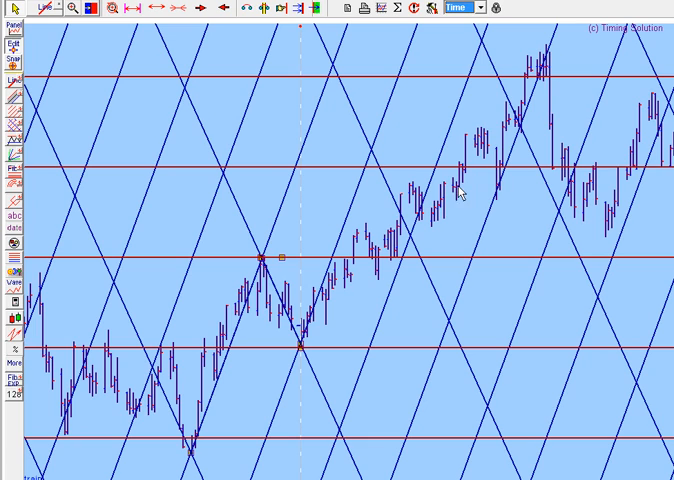
mouse_move(508, 118)
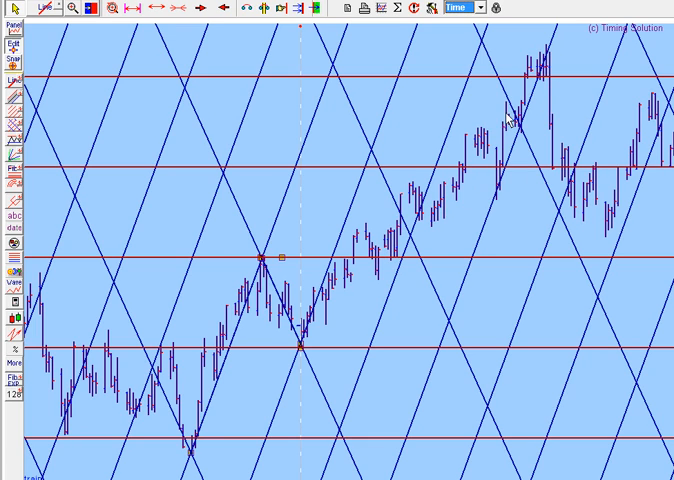
mouse_move(388, 300)
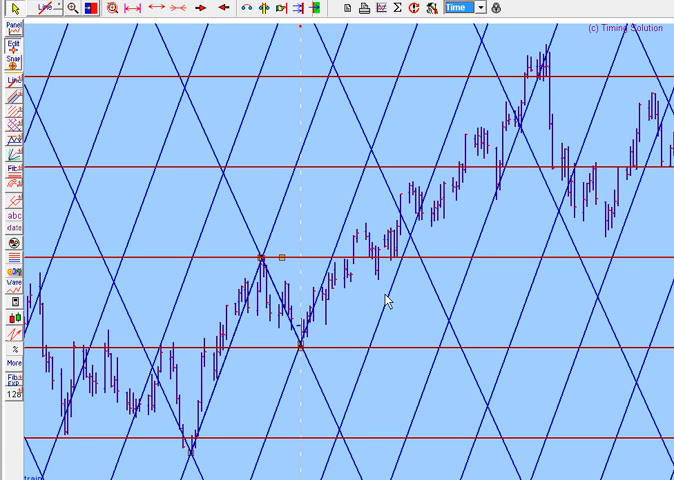
mouse_move(444, 192)
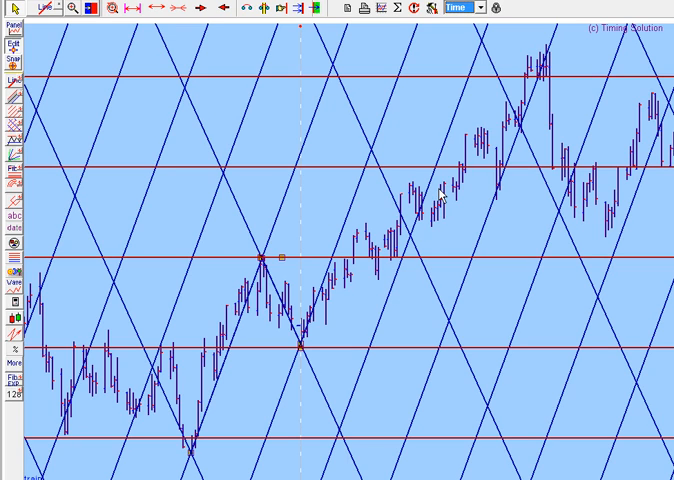
mouse_move(552, 78)
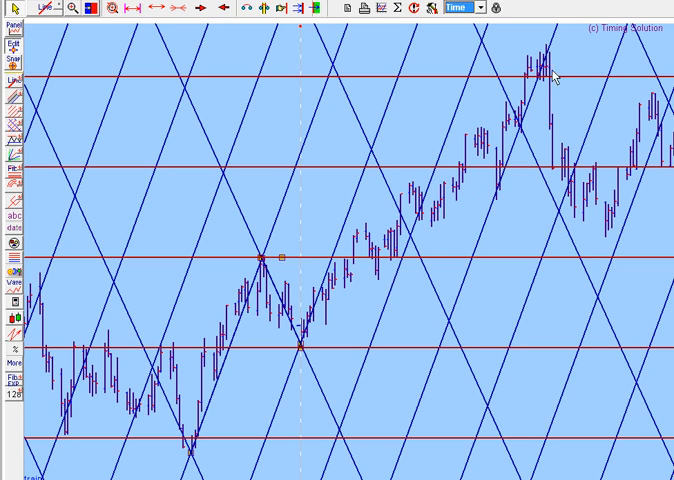
mouse_move(538, 88)
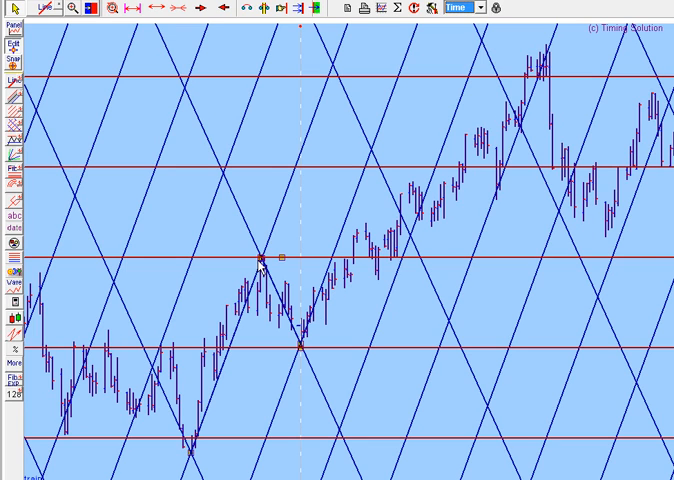
mouse_move(308, 338)
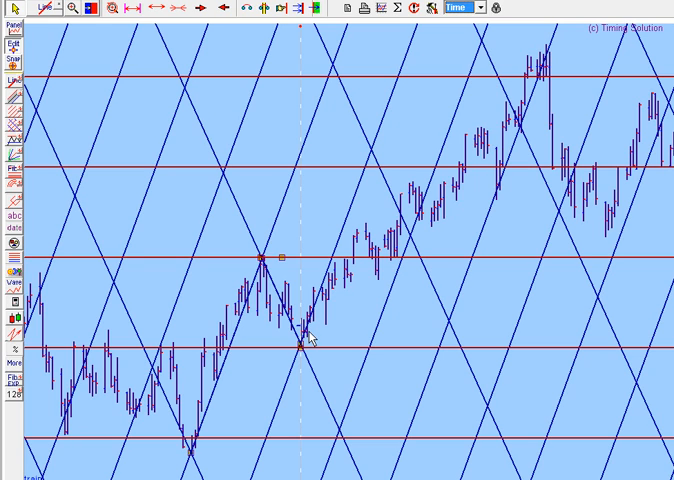
mouse_move(546, 98)
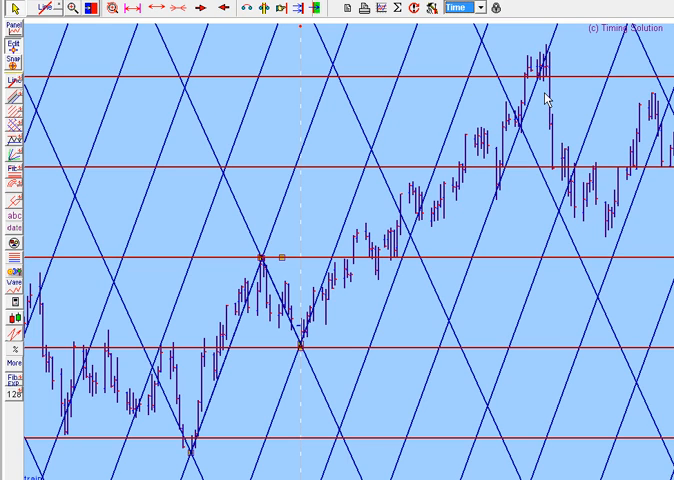
mouse_move(20, 20)
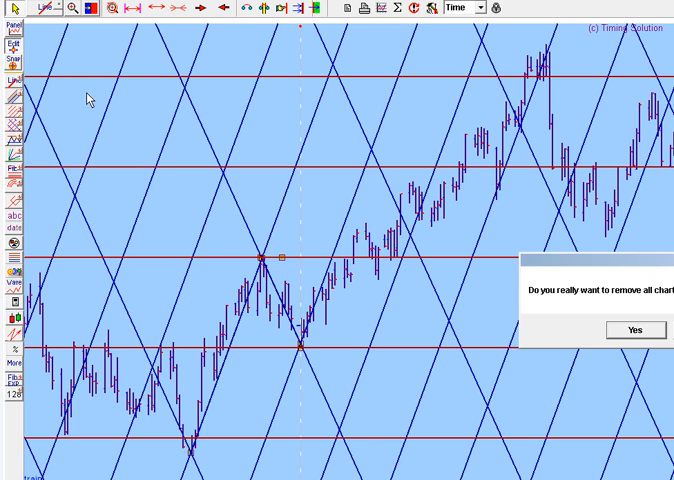
Step: Confirm removing all chart objects and shift the chart to a different date range
click(636, 330)
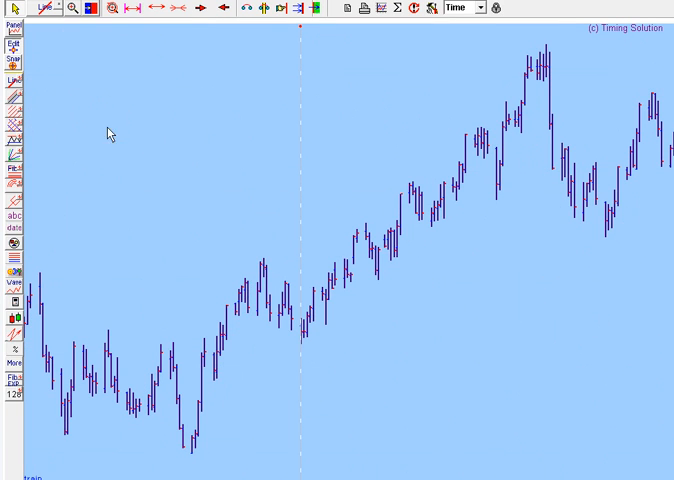
mouse_move(204, 12)
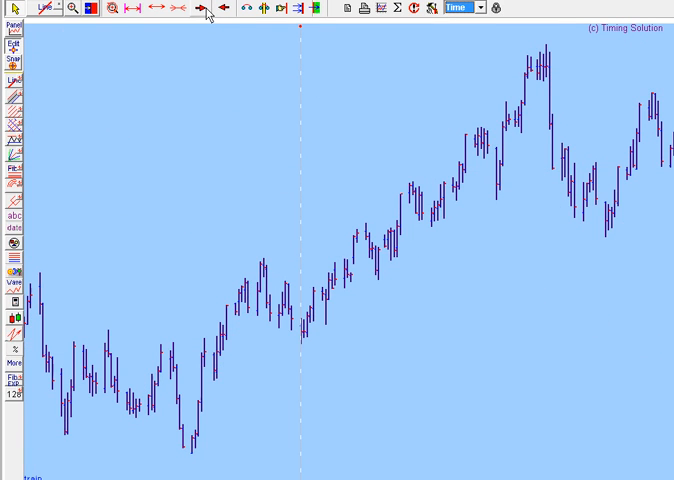
click(204, 8)
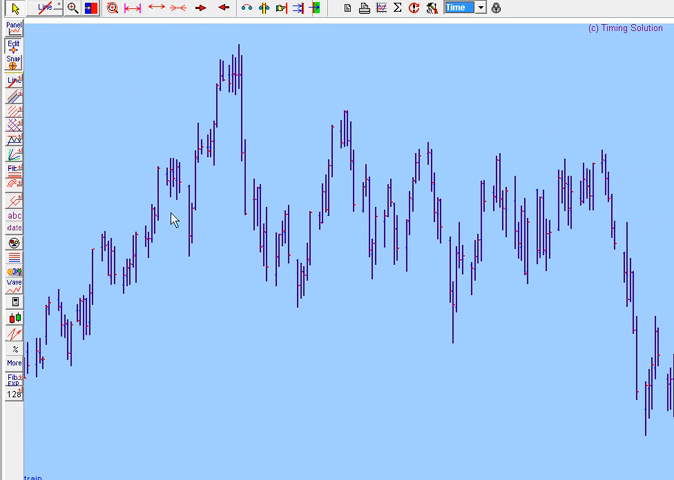
mouse_move(192, 264)
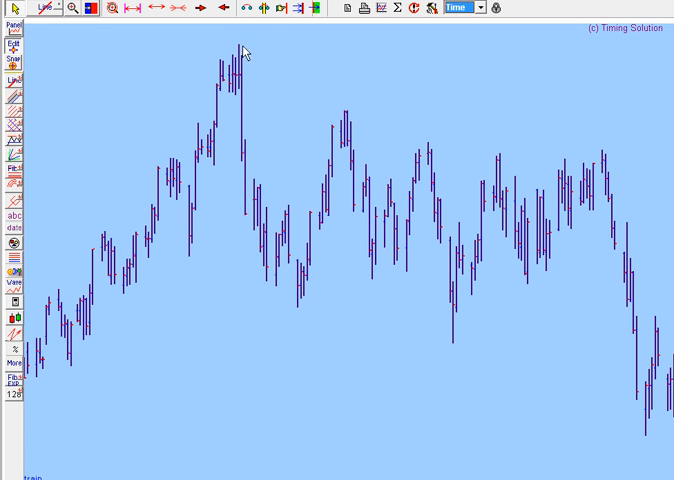
mouse_move(48, 118)
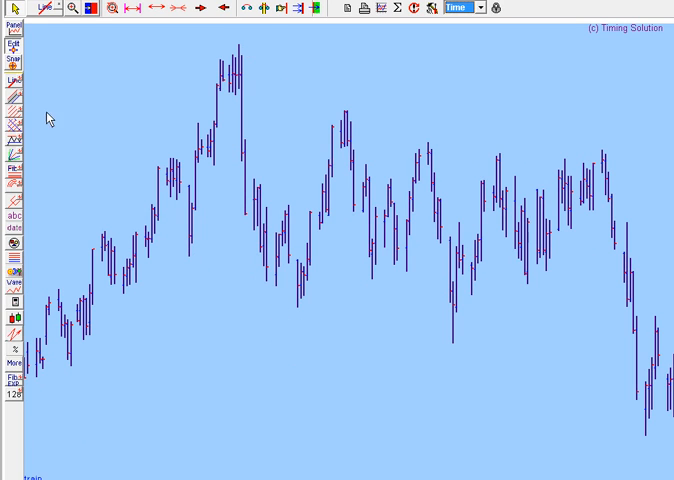
mouse_move(116, 288)
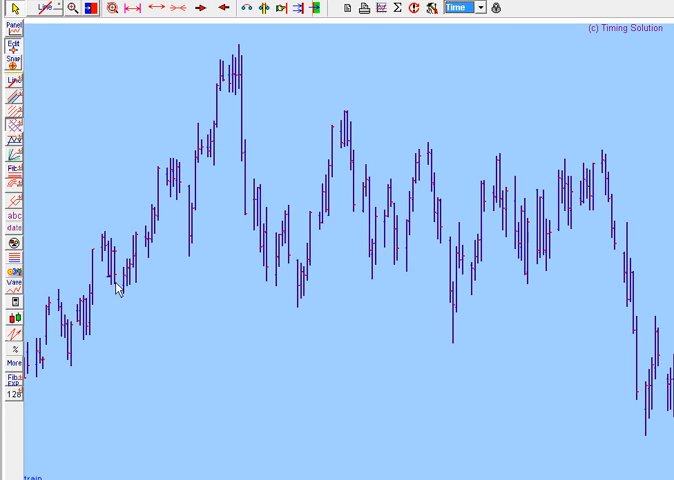
mouse_move(190, 262)
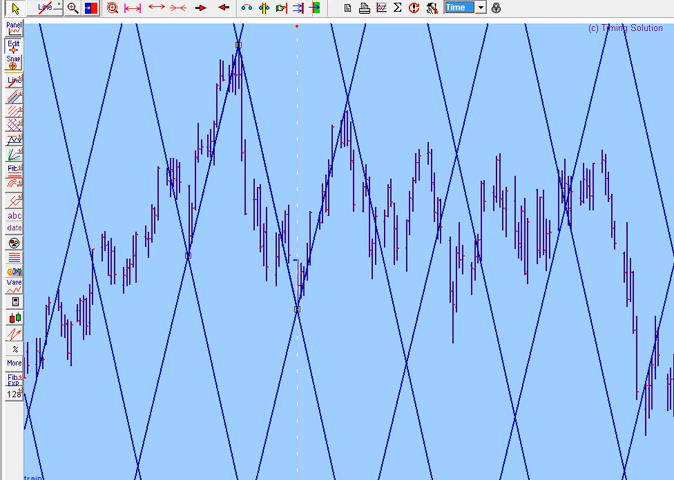
mouse_move(212, 168)
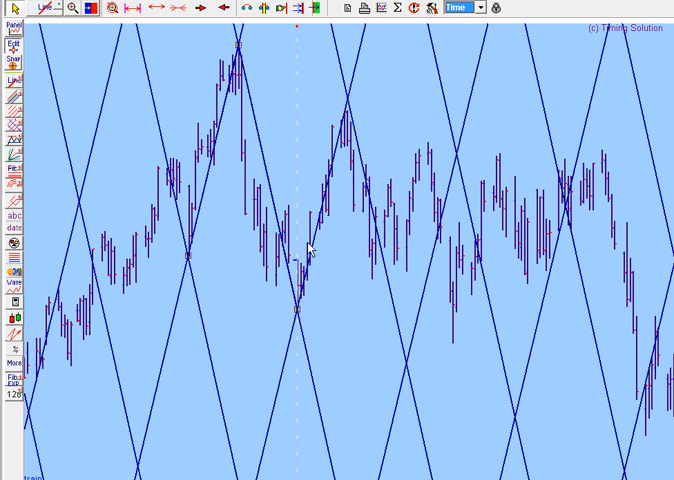
mouse_move(374, 252)
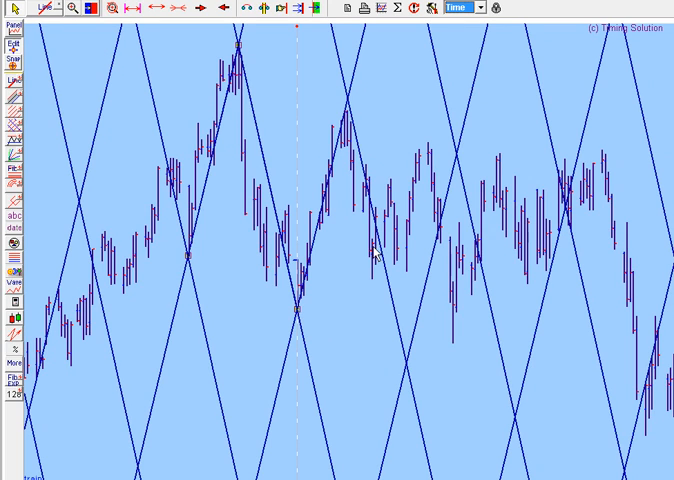
mouse_move(522, 258)
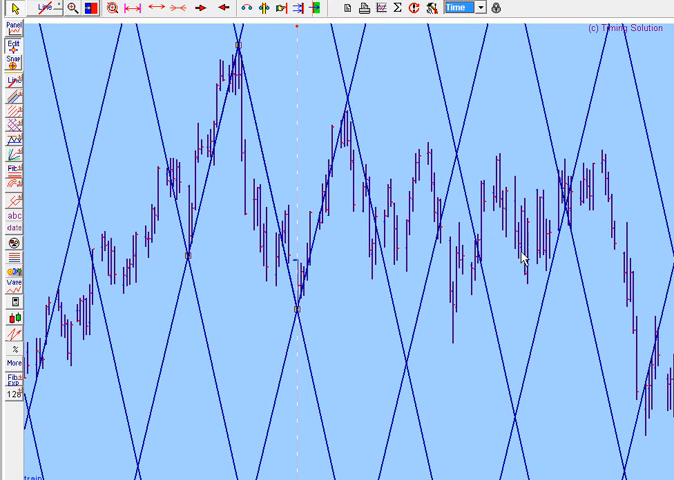
mouse_move(392, 250)
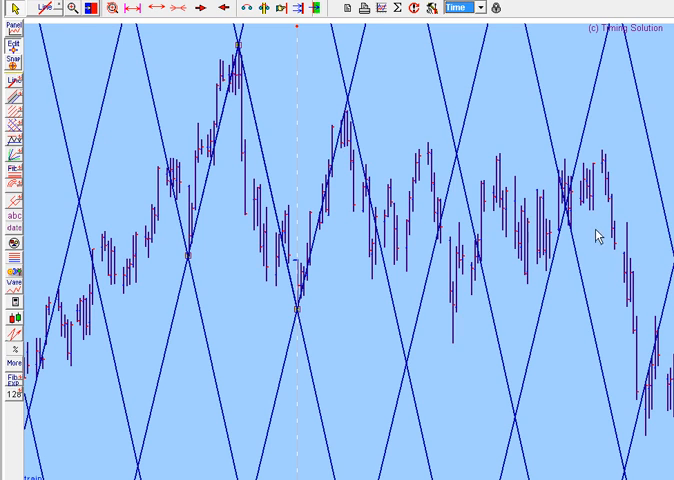
mouse_move(352, 210)
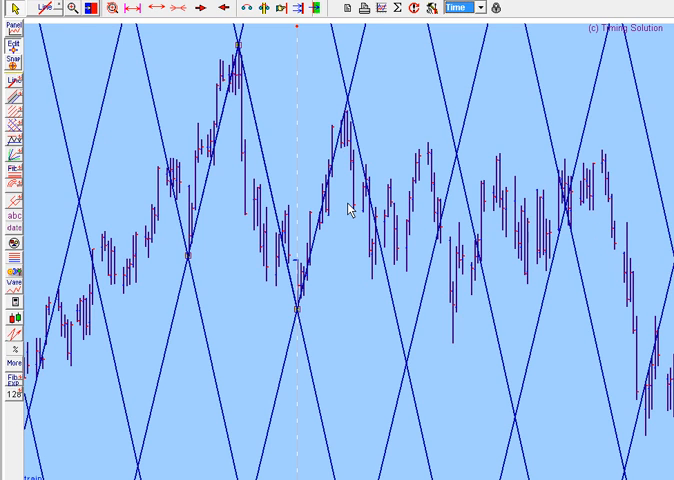
mouse_move(646, 332)
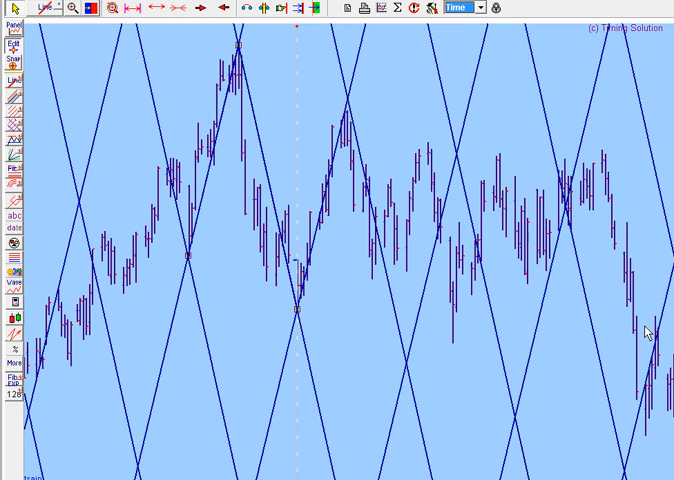
mouse_move(312, 192)
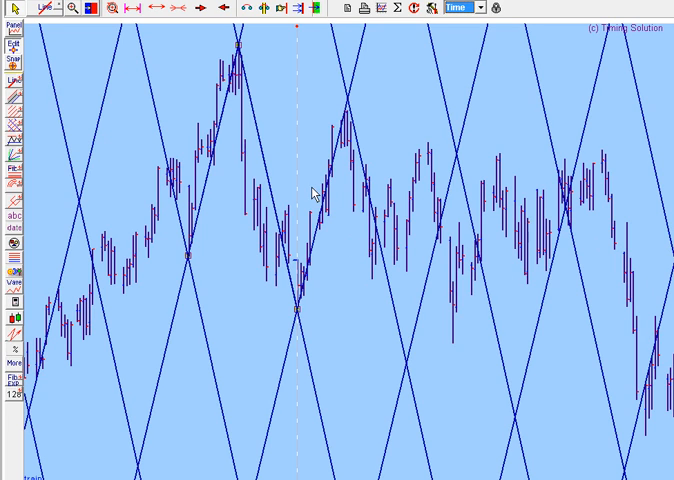
mouse_move(16, 118)
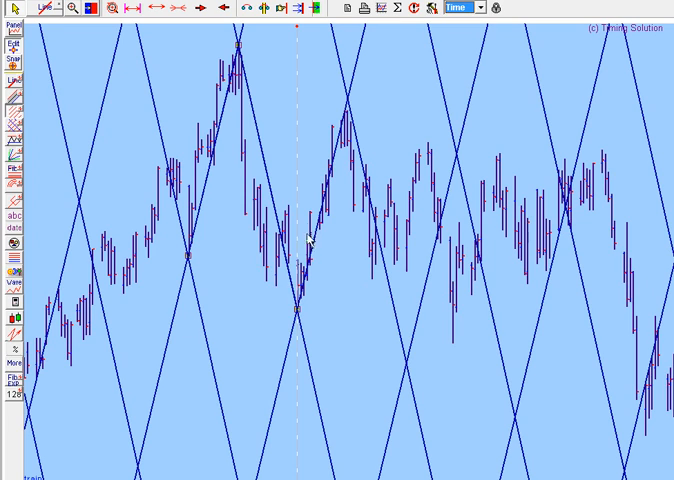
mouse_move(232, 52)
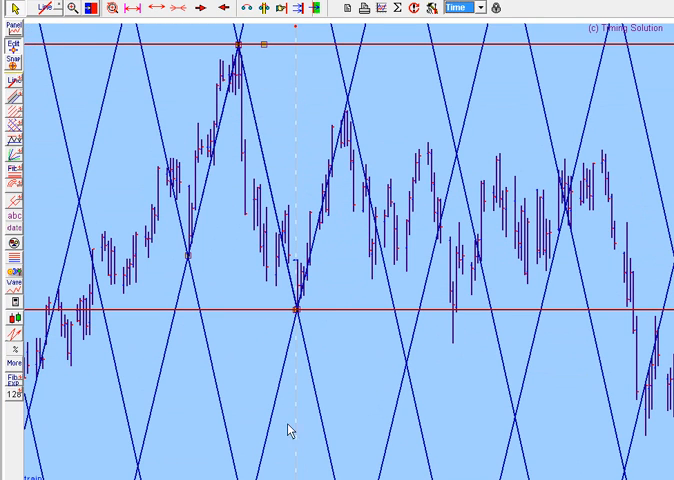
mouse_move(336, 324)
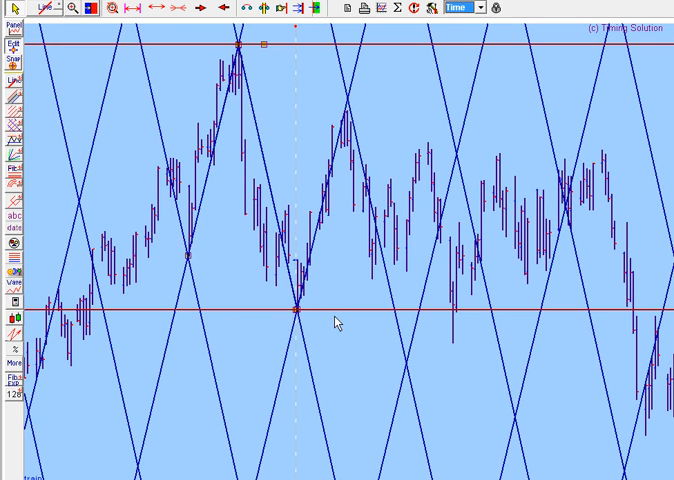
mouse_move(450, 318)
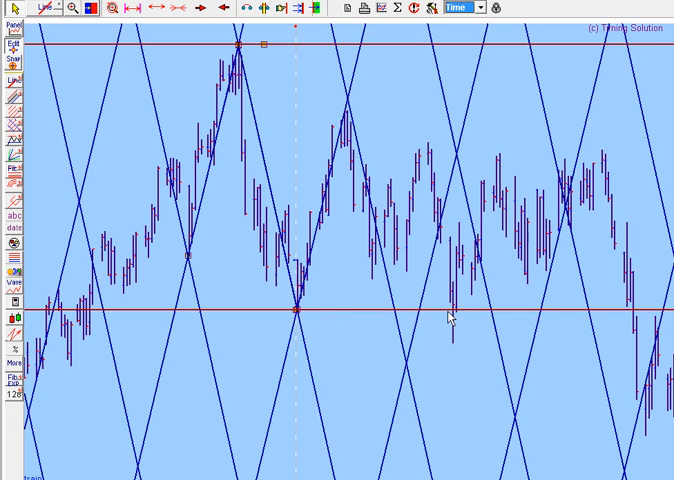
mouse_move(400, 178)
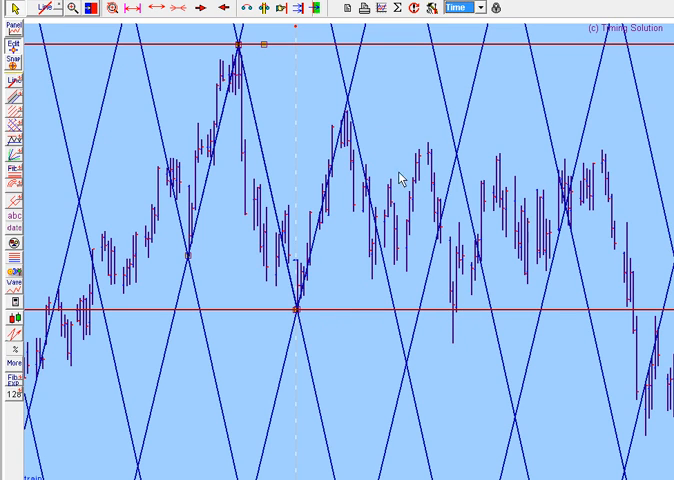
mouse_move(162, 10)
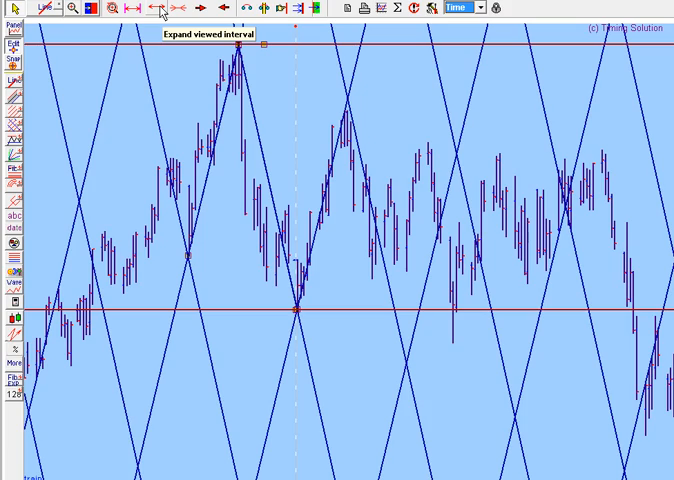
Step: Expand the viewed interval so the lattice and three red levels span more bars
click(164, 8)
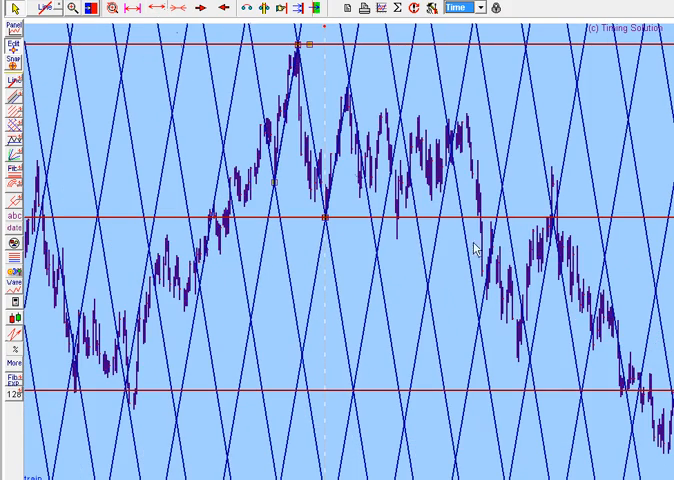
mouse_move(264, 100)
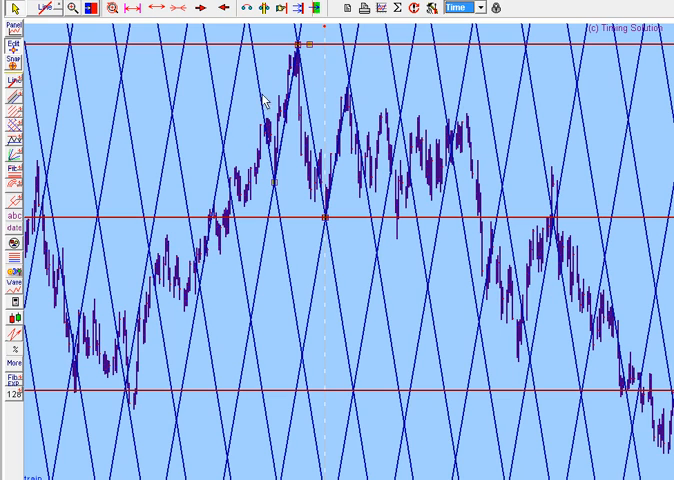
mouse_move(348, 228)
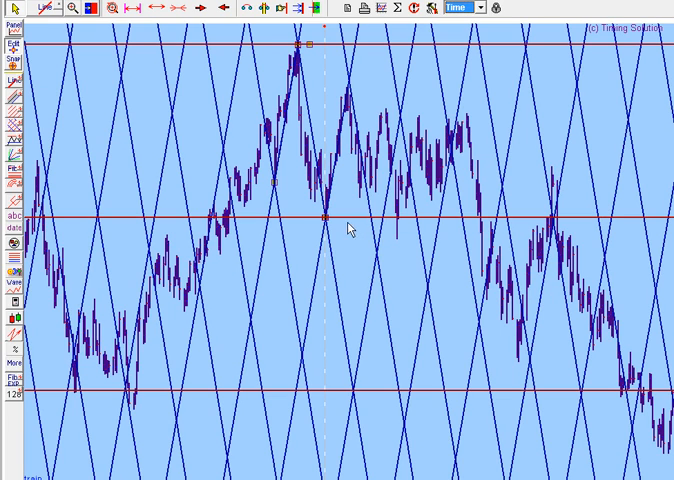
mouse_move(556, 232)
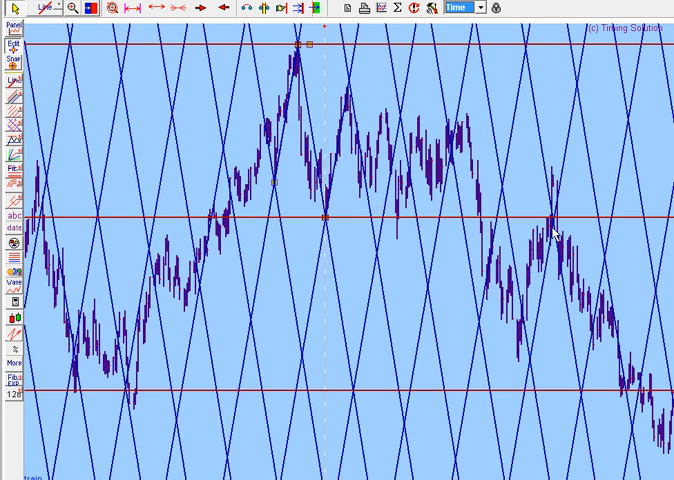
mouse_move(416, 228)
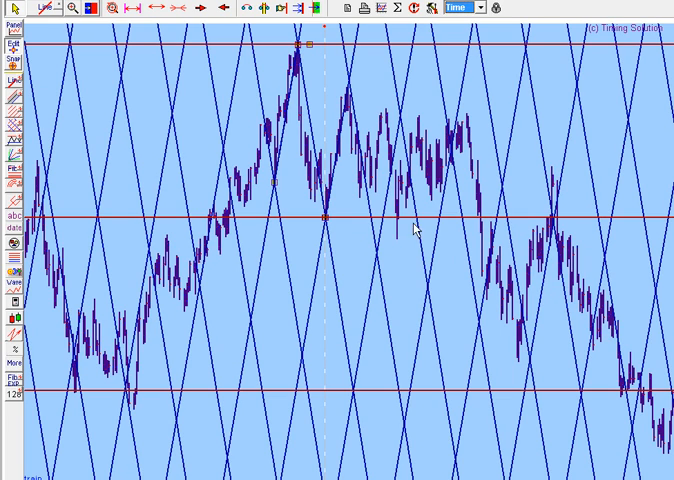
mouse_move(556, 228)
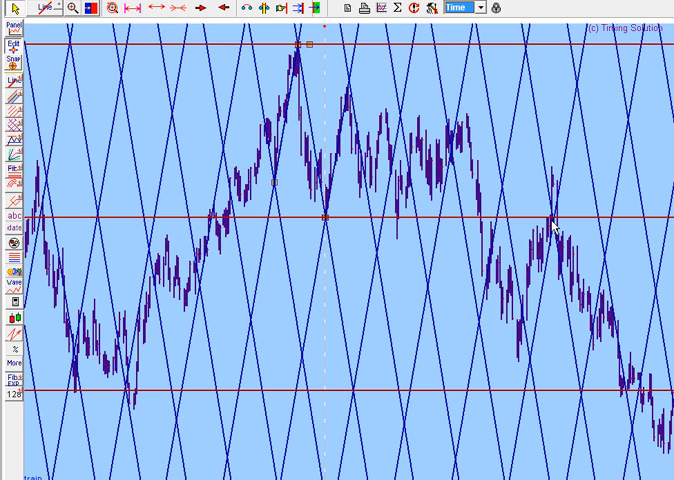
mouse_move(624, 388)
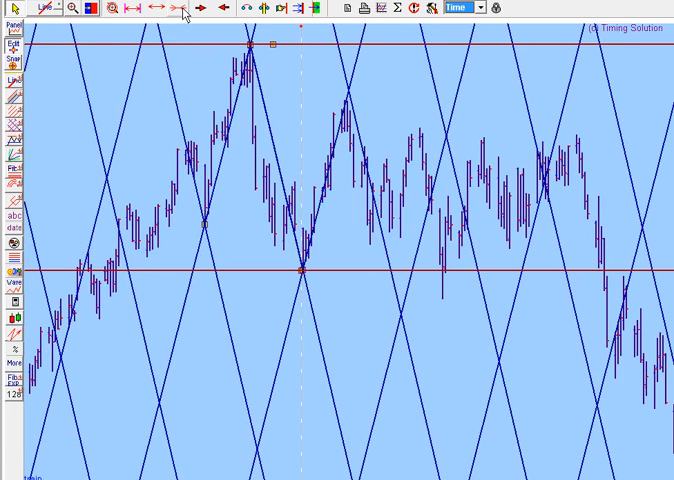
mouse_move(62, 112)
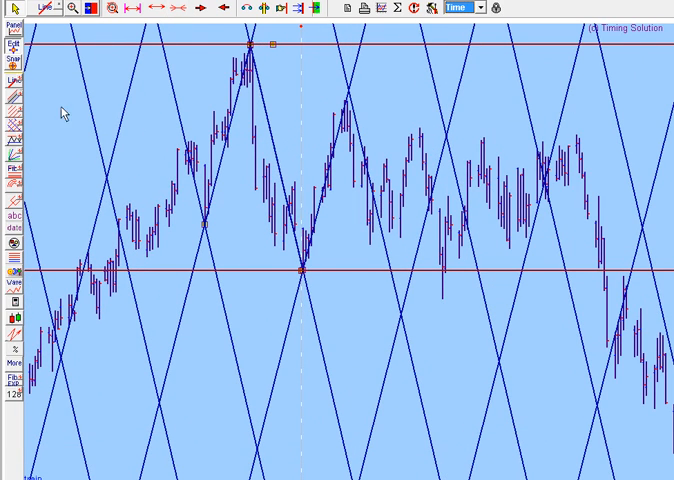
mouse_move(62, 144)
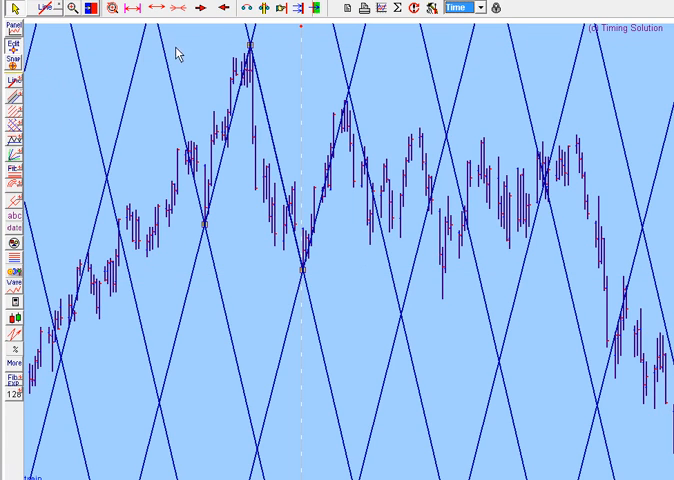
mouse_move(204, 92)
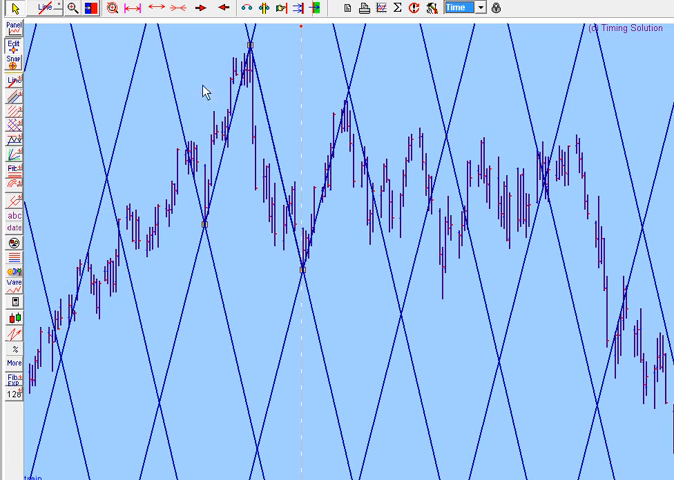
mouse_move(228, 116)
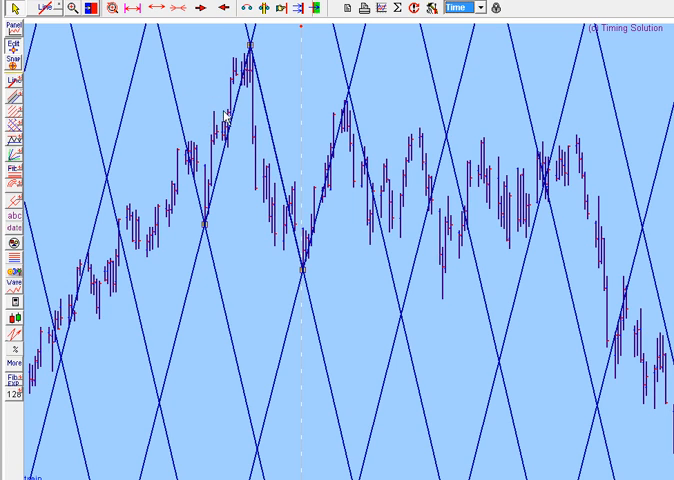
mouse_move(80, 68)
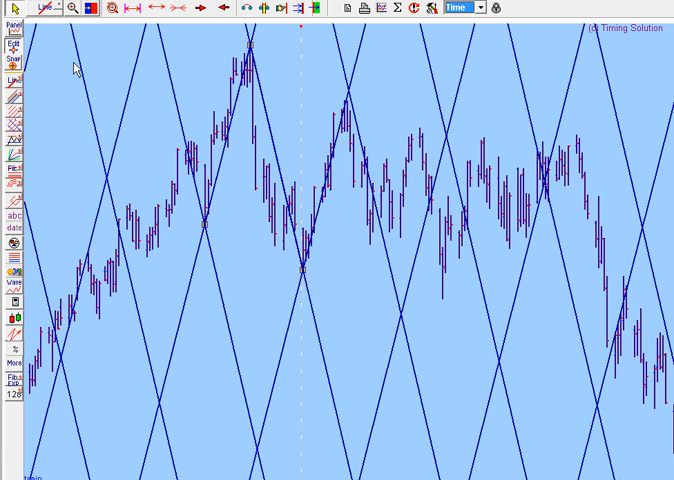
mouse_move(12, 112)
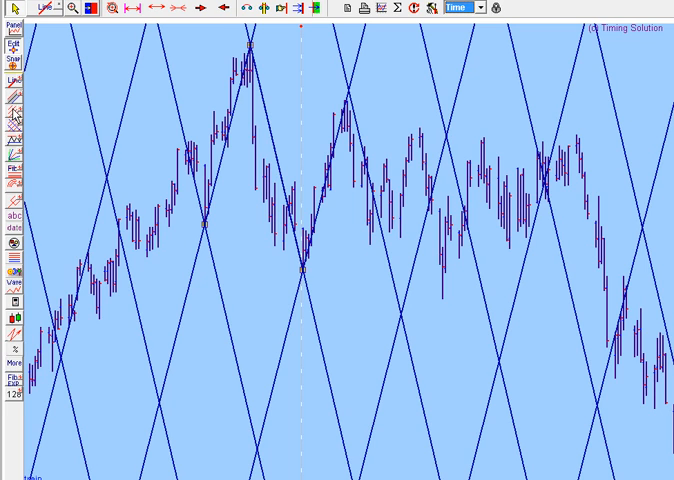
mouse_move(124, 192)
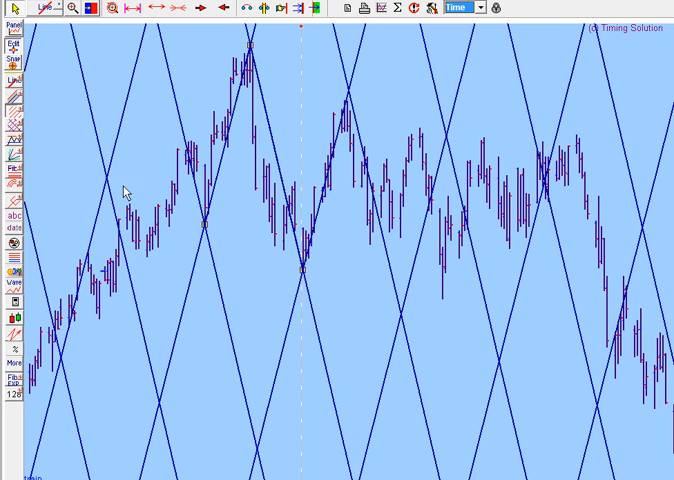
mouse_move(250, 48)
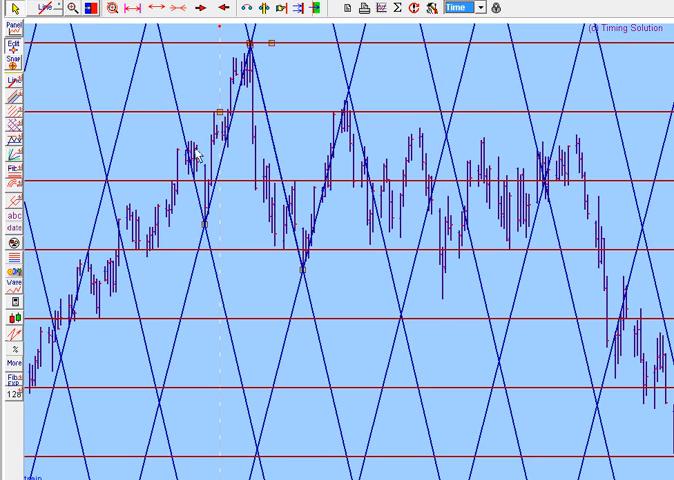
mouse_move(360, 188)
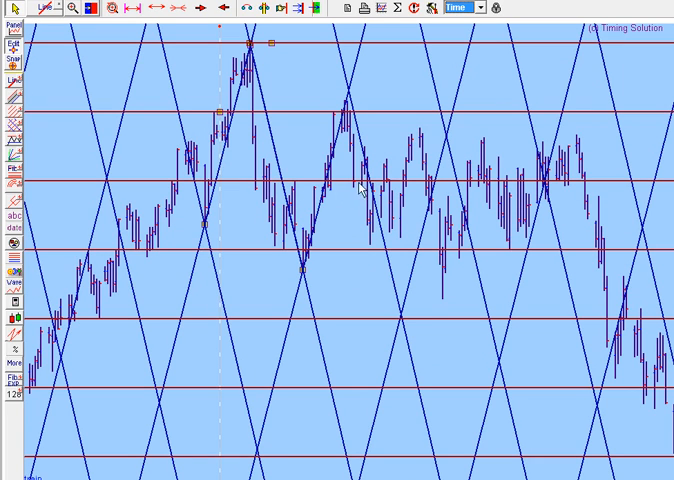
mouse_move(272, 86)
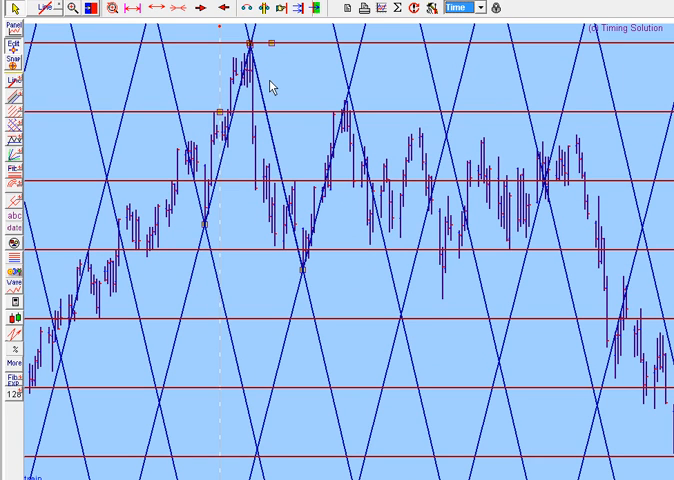
mouse_move(292, 84)
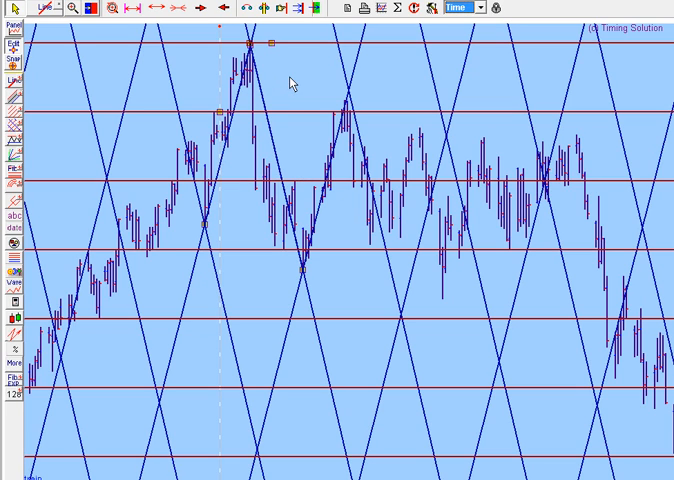
mouse_move(344, 176)
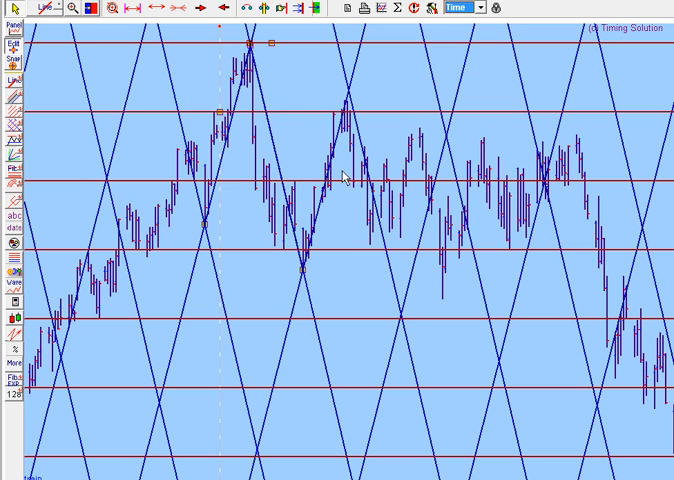
mouse_move(304, 280)
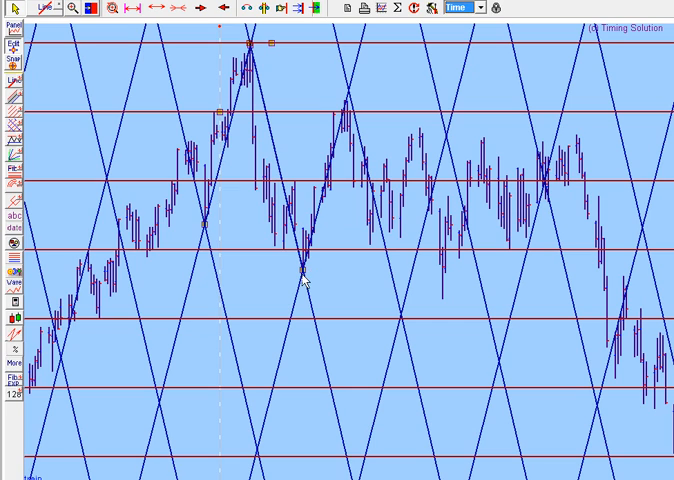
mouse_move(354, 110)
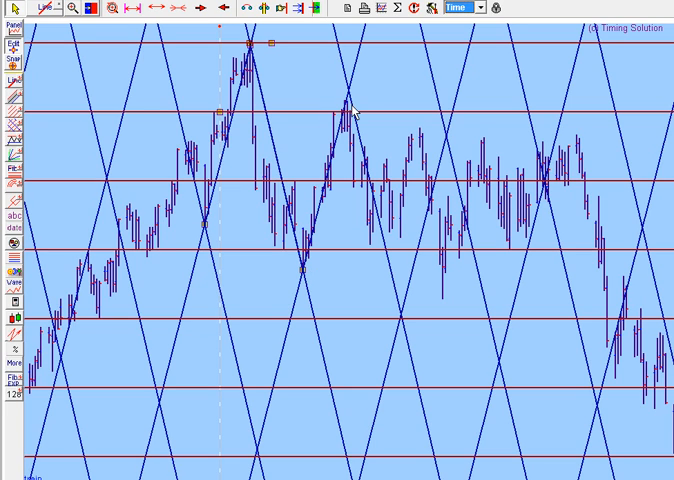
mouse_move(358, 130)
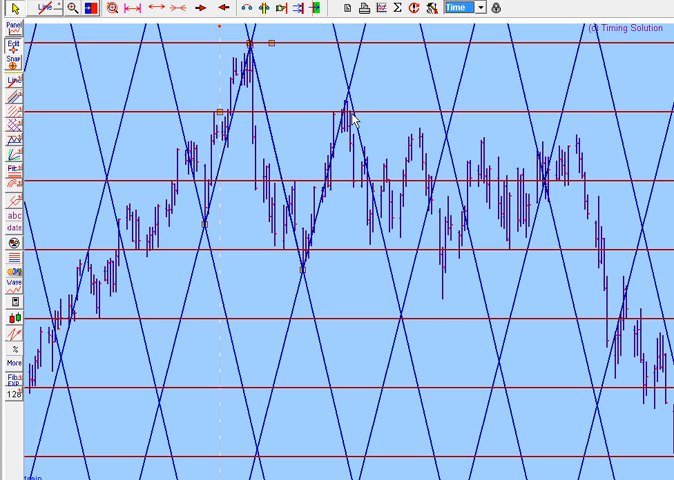
mouse_move(378, 256)
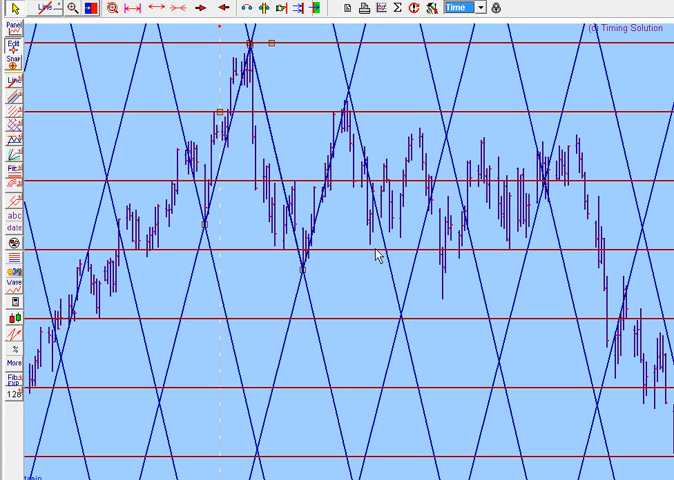
mouse_move(448, 190)
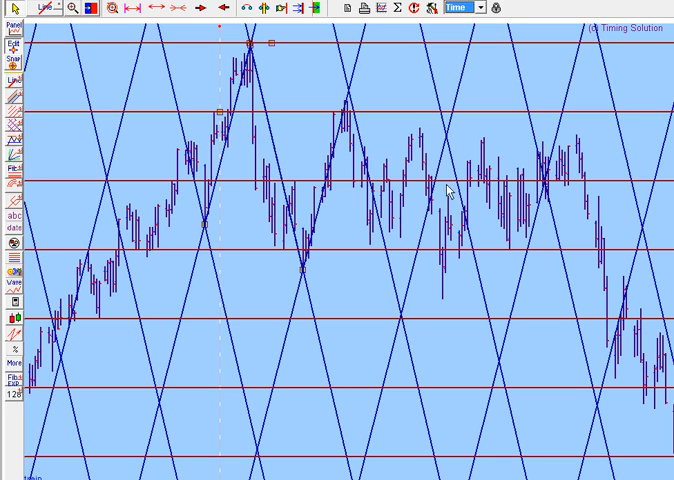
mouse_move(508, 250)
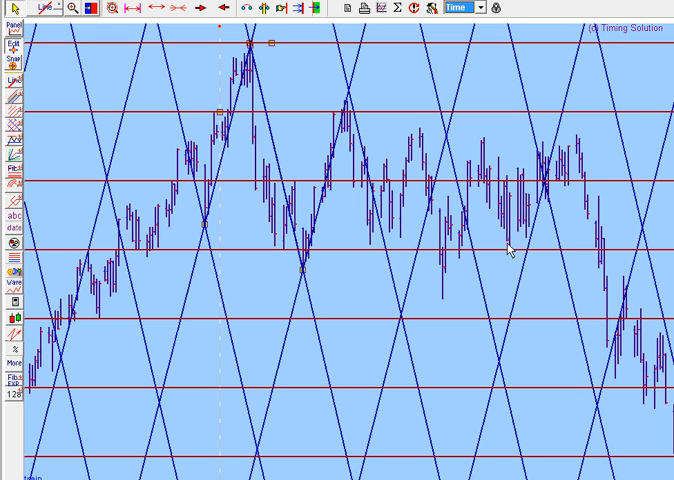
mouse_move(590, 188)
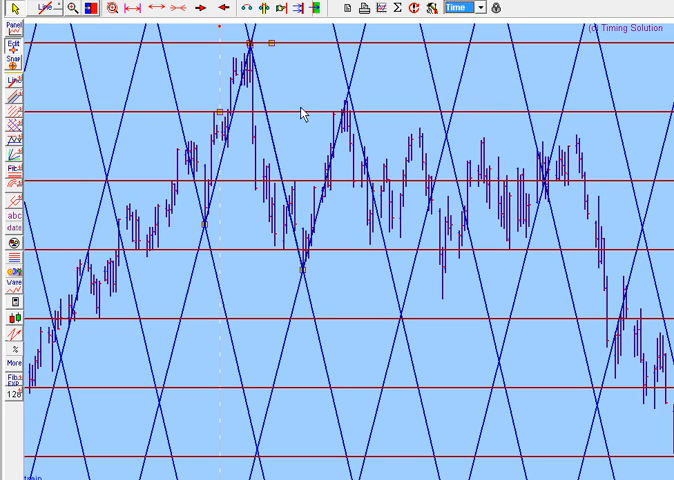
mouse_move(236, 148)
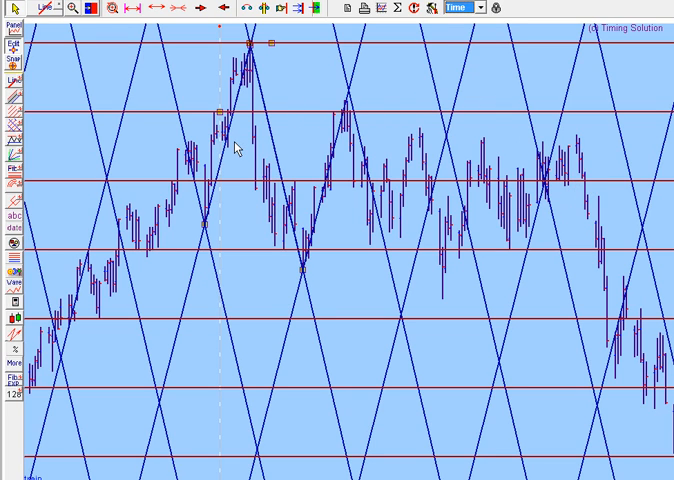
mouse_move(308, 266)
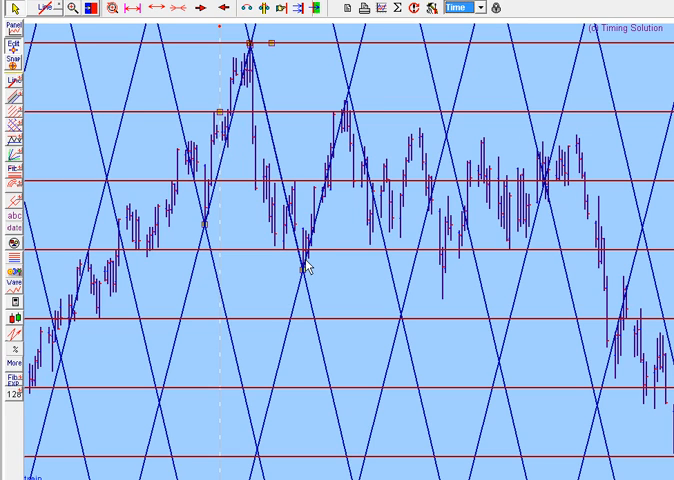
mouse_move(164, 234)
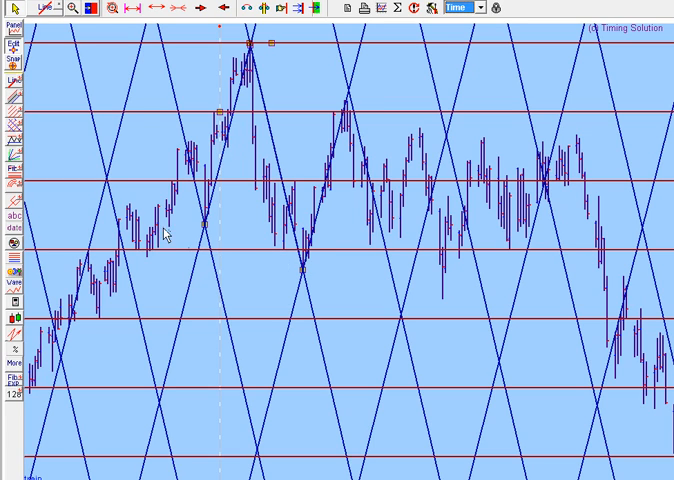
mouse_move(110, 196)
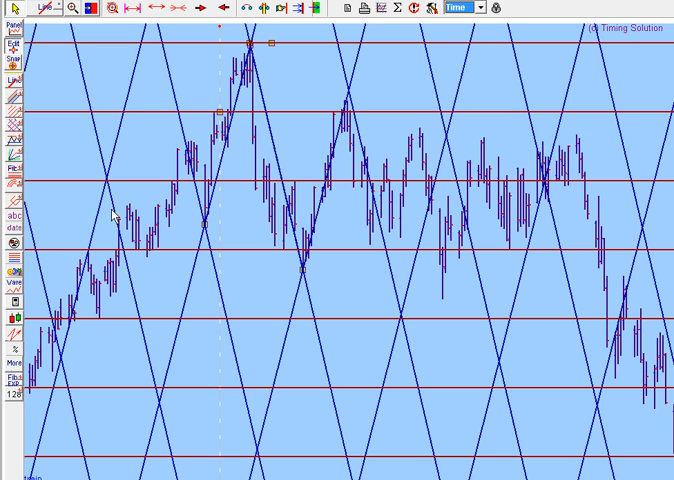
mouse_move(148, 224)
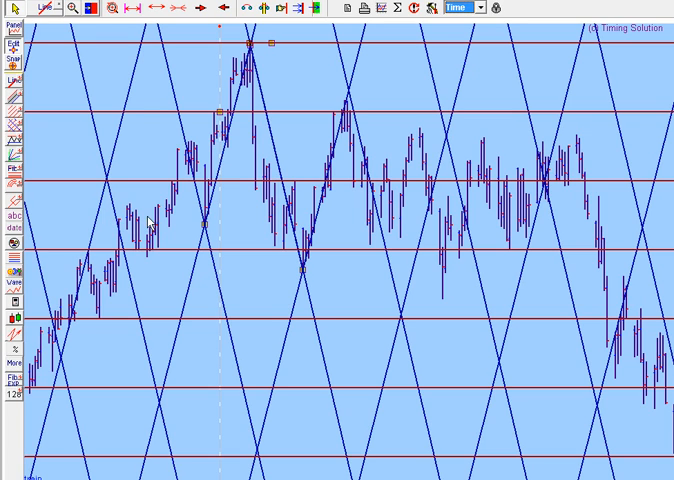
mouse_move(30, 86)
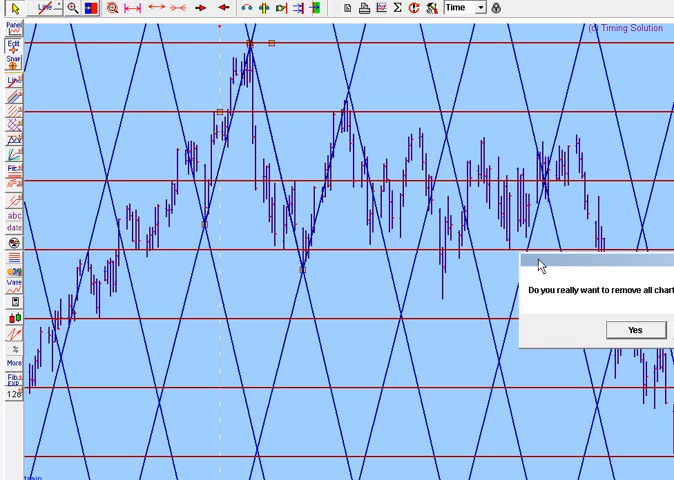
click(636, 330)
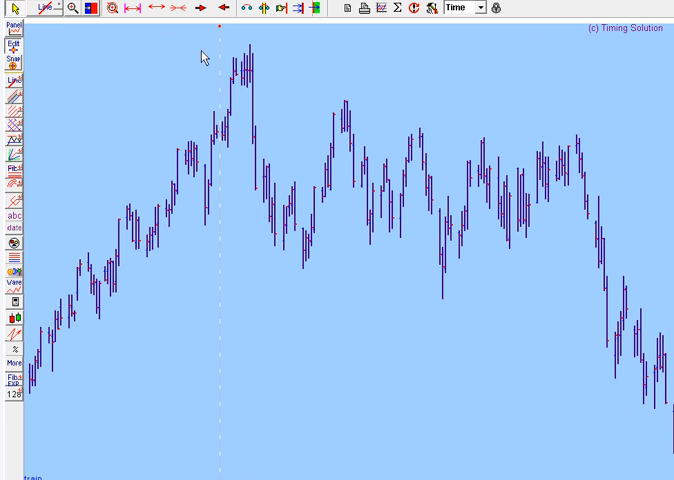
click(204, 10)
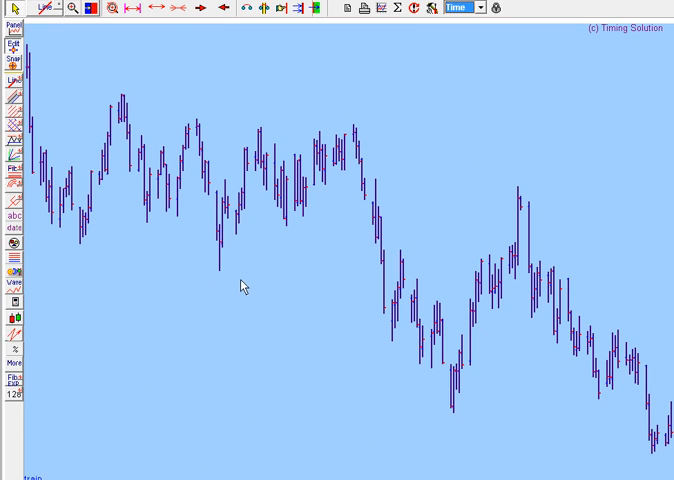
mouse_move(220, 278)
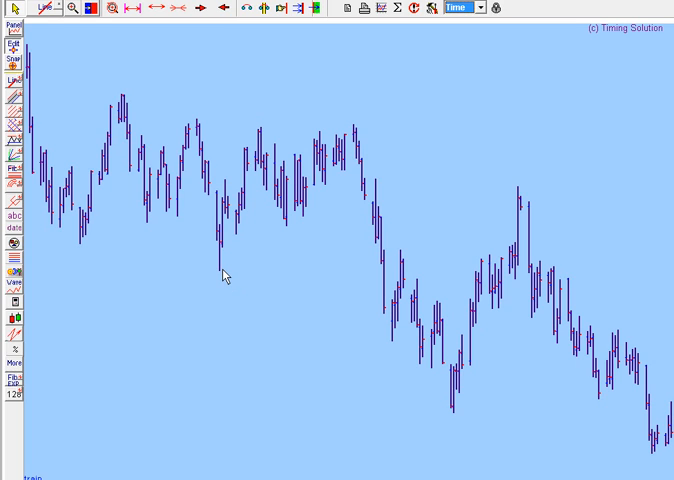
mouse_move(234, 264)
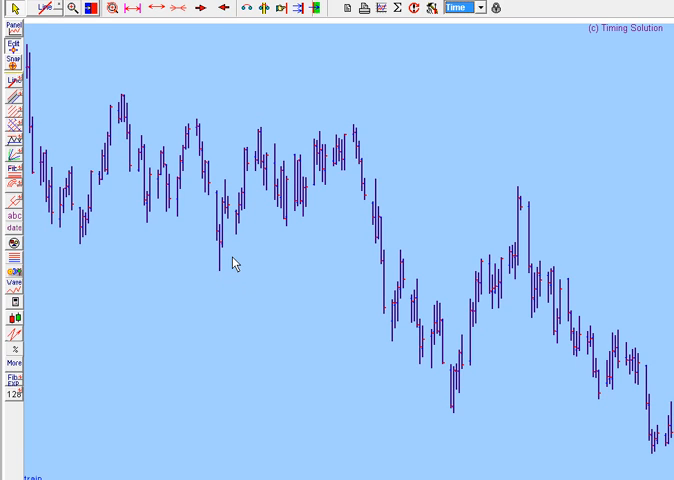
mouse_move(266, 136)
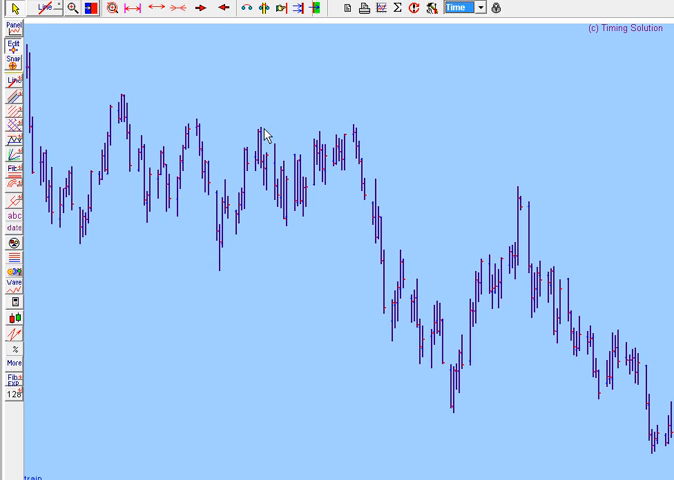
mouse_move(250, 132)
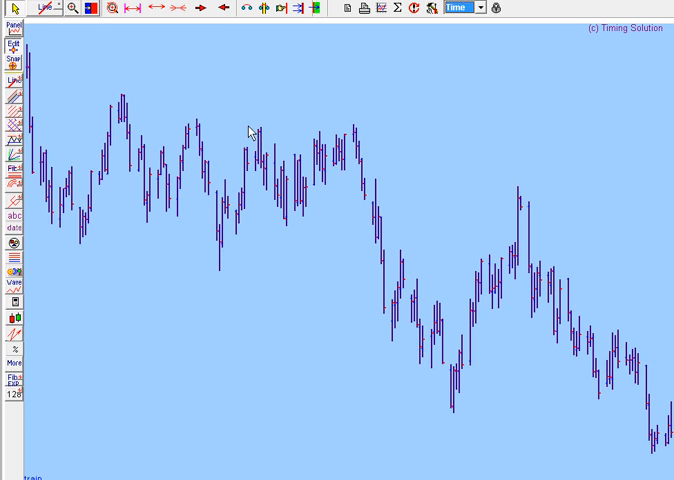
mouse_move(266, 130)
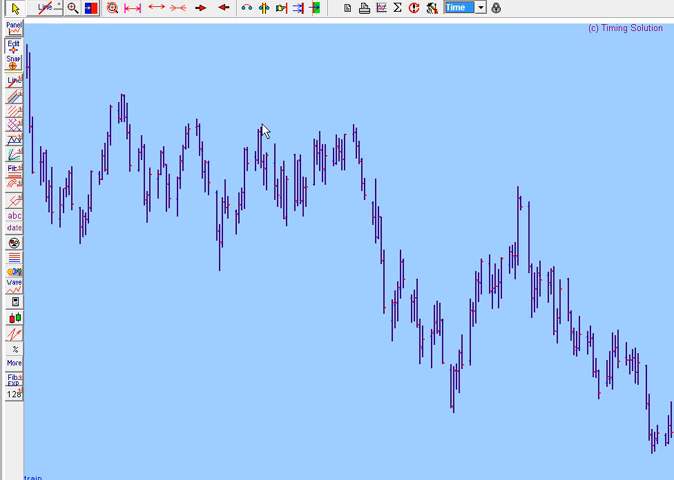
mouse_move(372, 168)
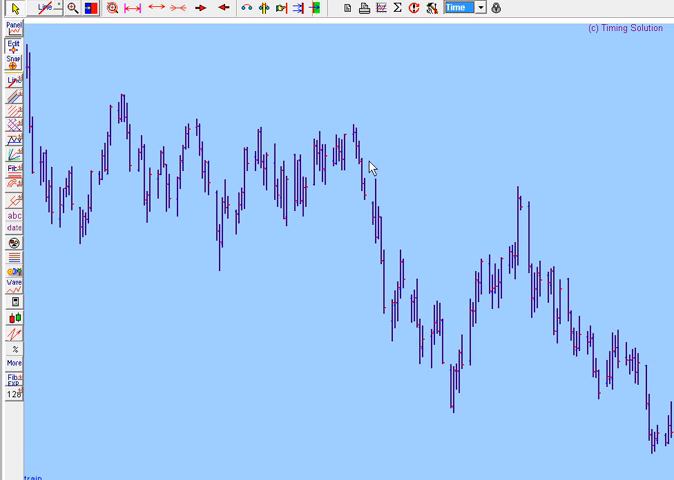
mouse_move(472, 380)
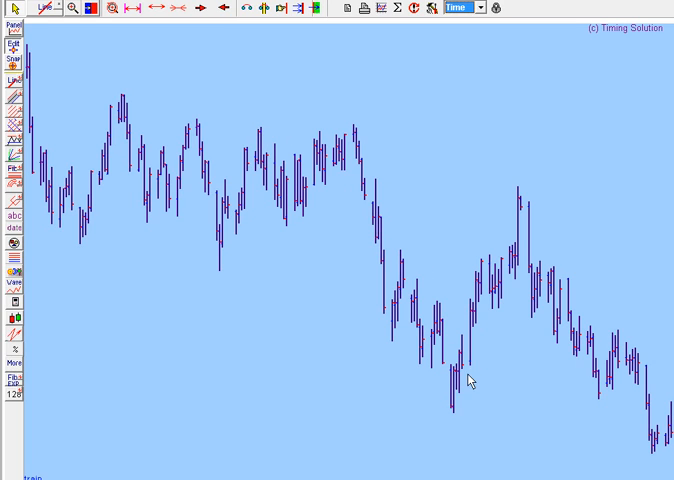
mouse_move(228, 222)
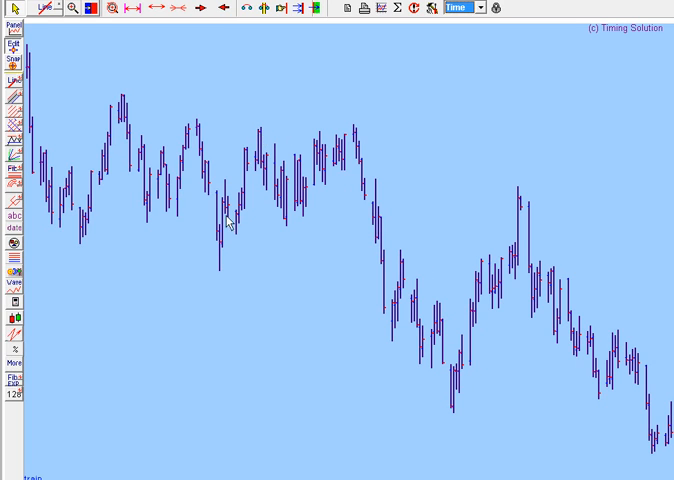
mouse_move(62, 116)
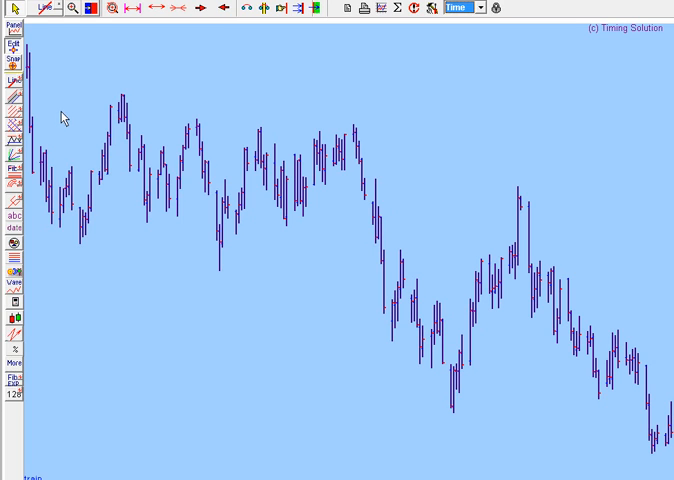
mouse_move(16, 144)
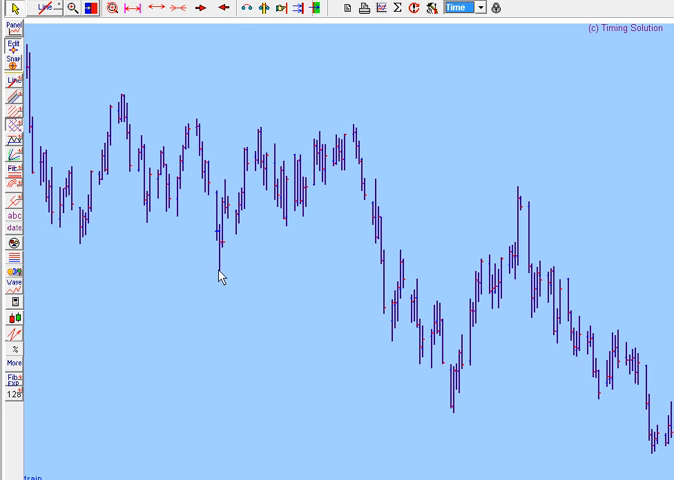
Step: Drag between two pivot bars to draw the diamond-shaped action-reaction grid
drag(216, 272, 258, 134)
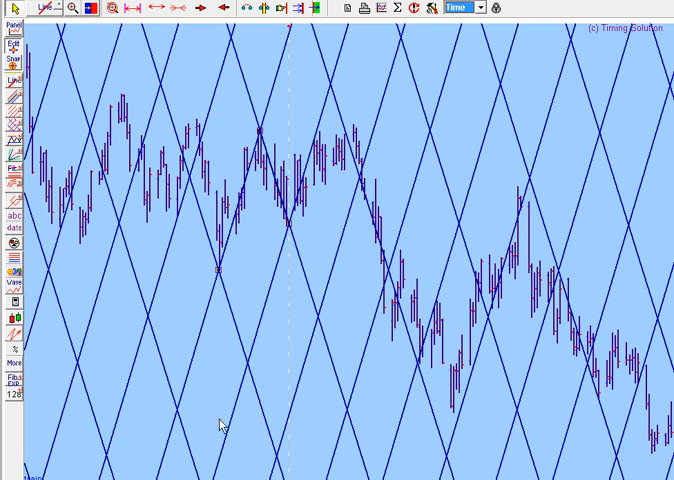
mouse_move(344, 136)
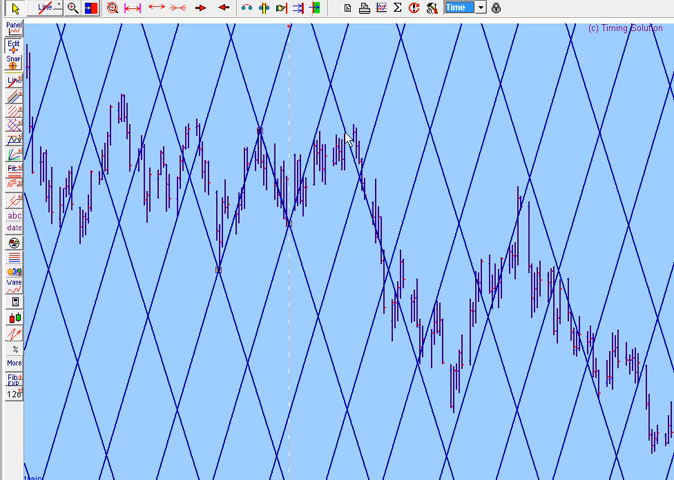
mouse_move(350, 148)
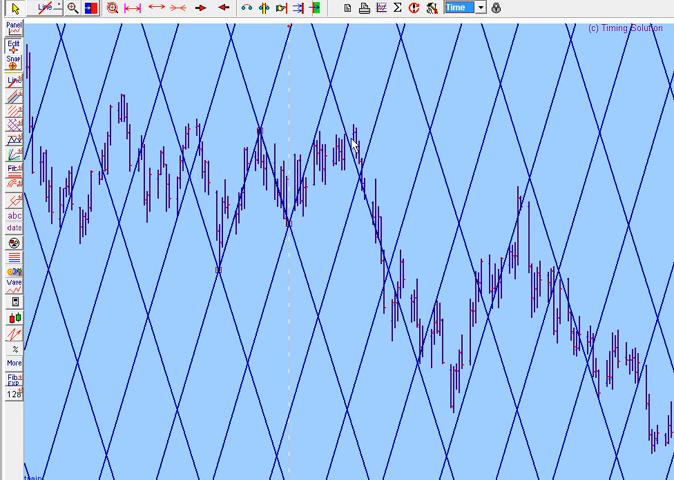
mouse_move(420, 344)
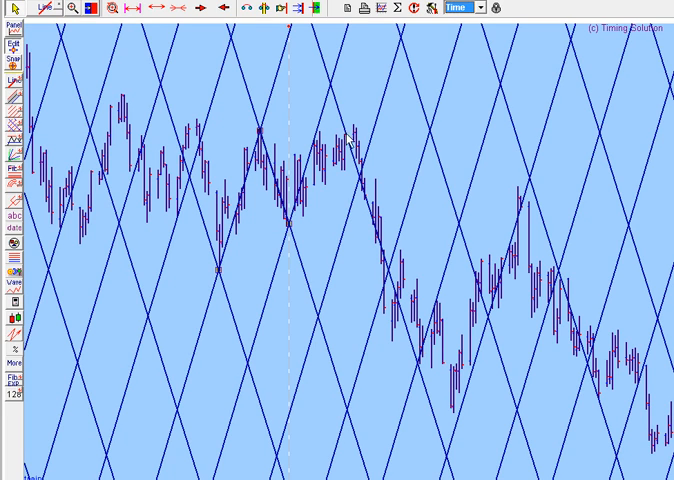
mouse_move(420, 364)
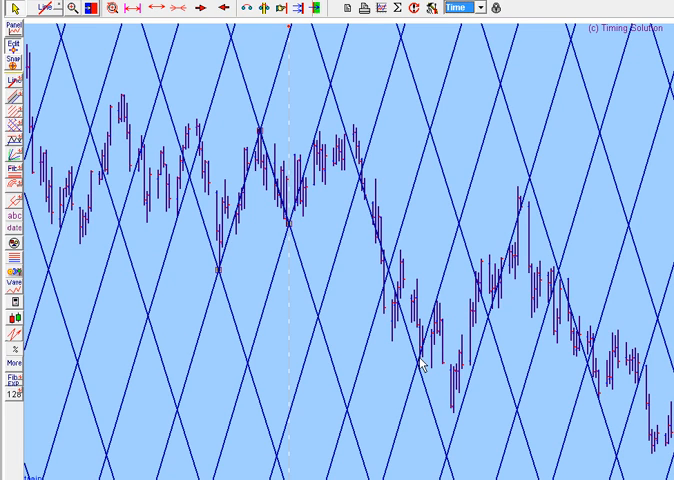
mouse_move(464, 404)
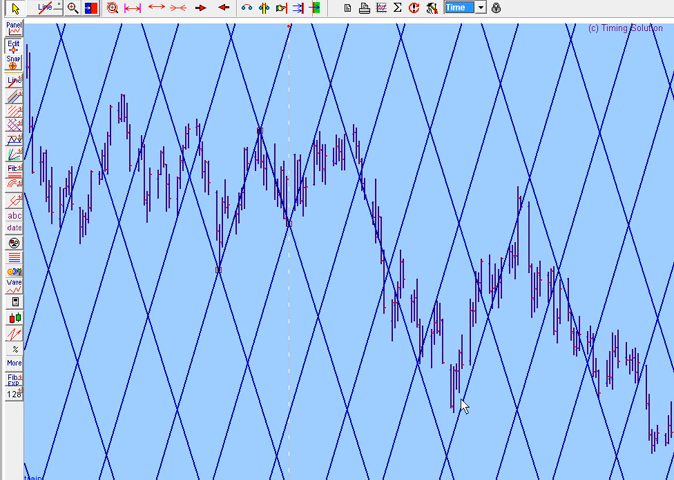
mouse_move(556, 196)
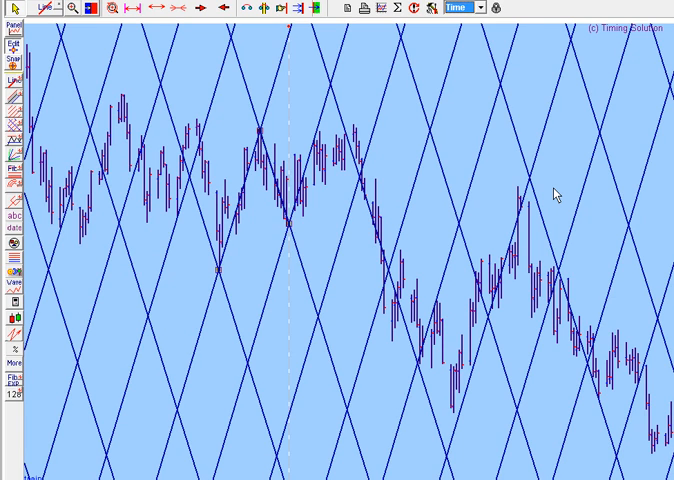
mouse_move(548, 204)
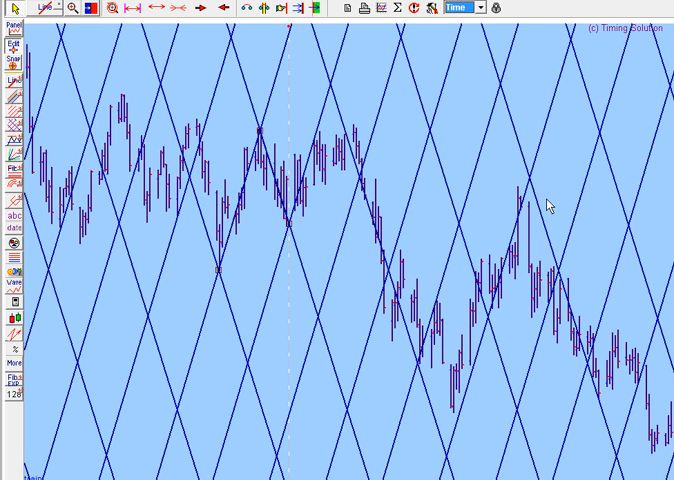
mouse_move(384, 208)
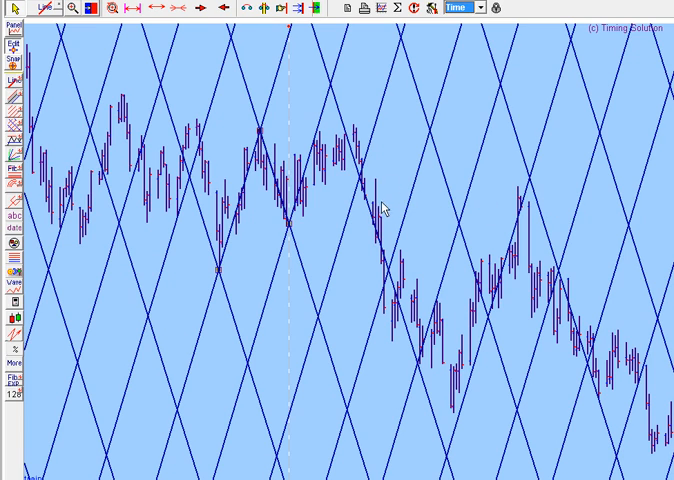
mouse_move(362, 148)
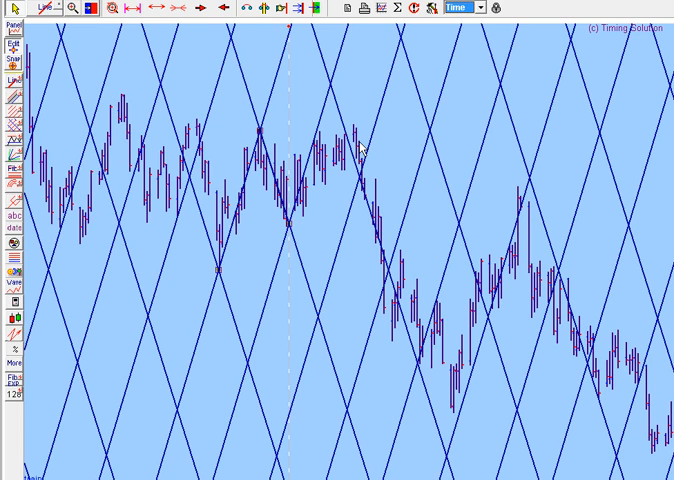
mouse_move(368, 150)
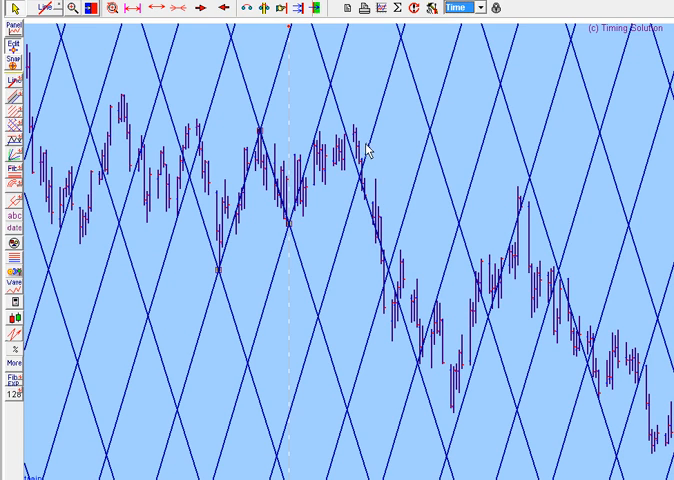
mouse_move(10, 110)
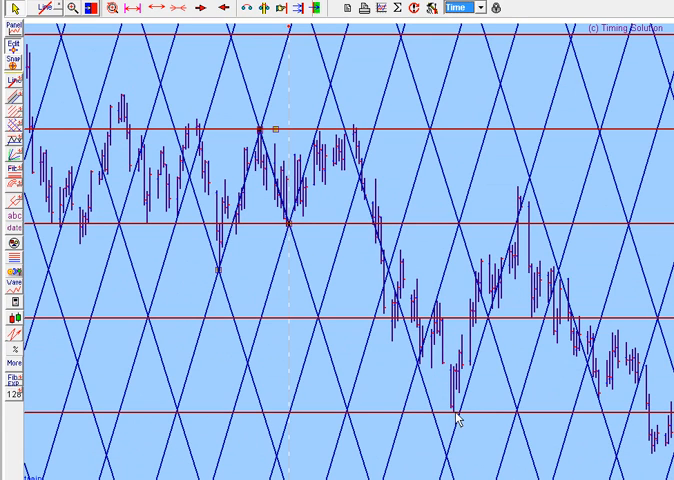
mouse_move(392, 326)
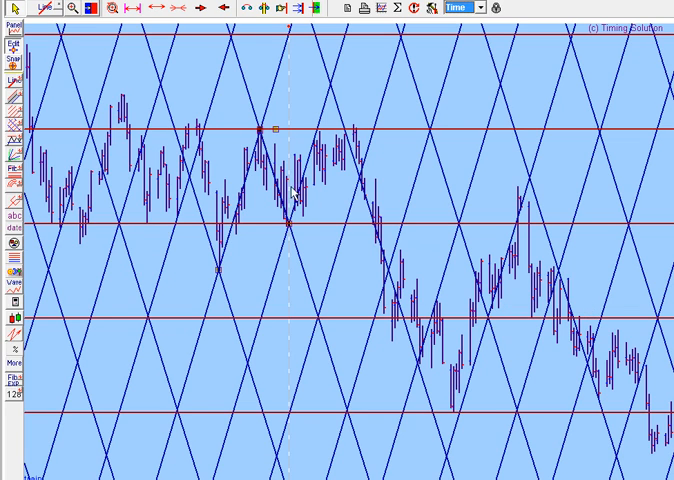
mouse_move(308, 110)
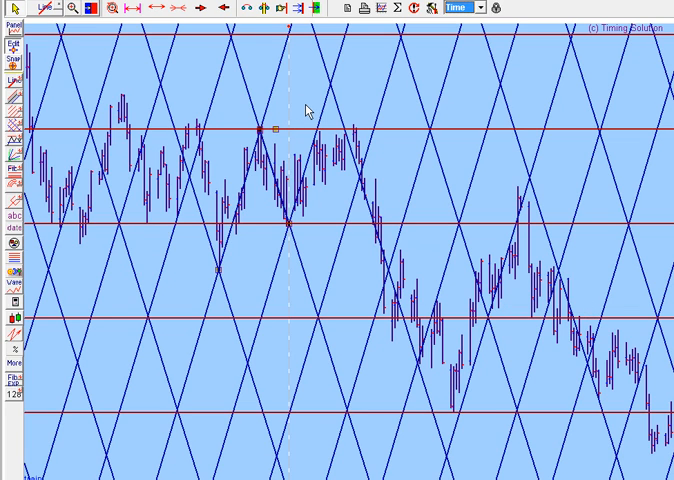
mouse_move(406, 168)
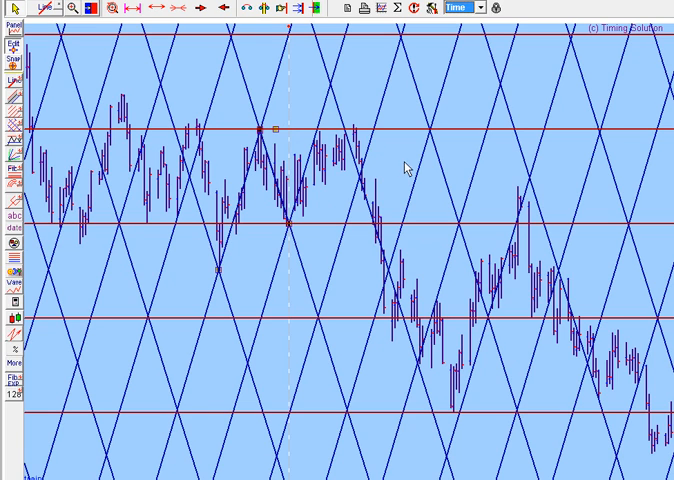
mouse_move(400, 324)
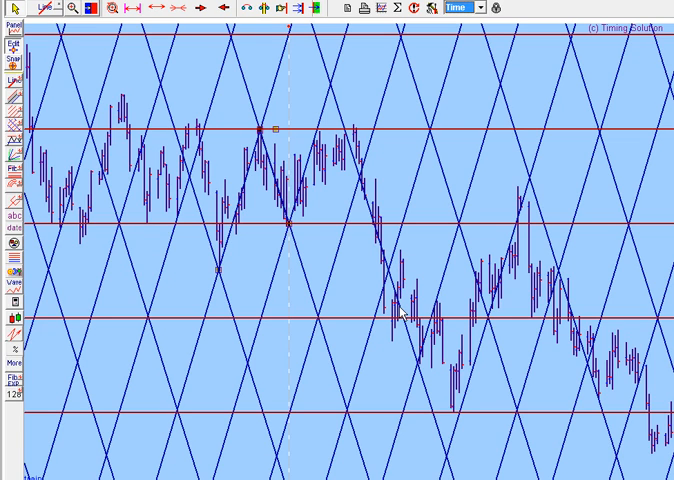
mouse_move(538, 232)
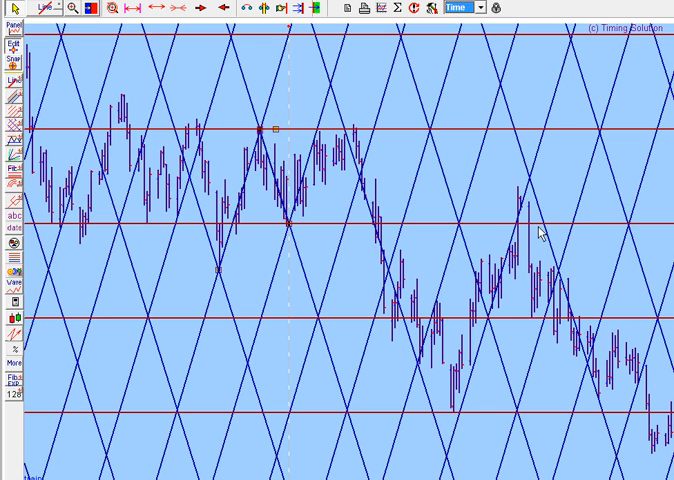
mouse_move(528, 222)
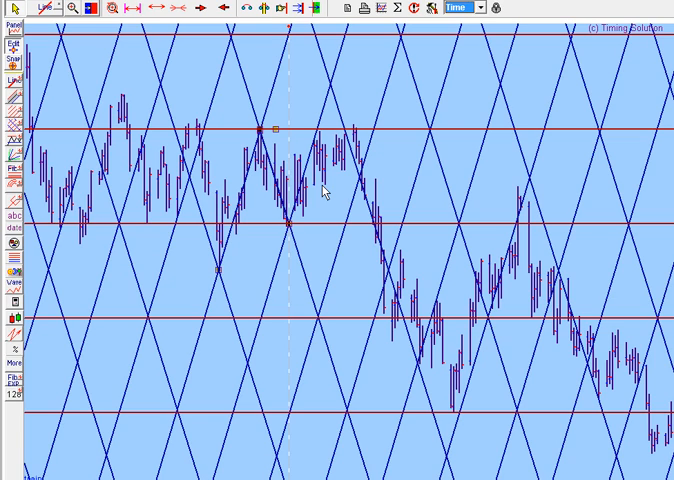
mouse_move(314, 188)
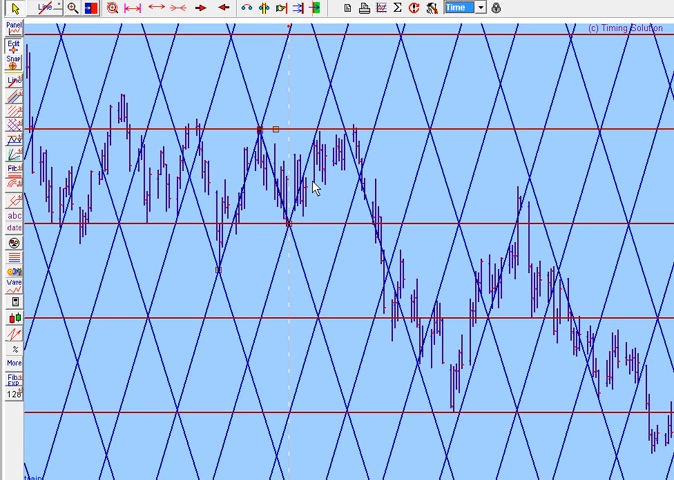
mouse_move(312, 192)
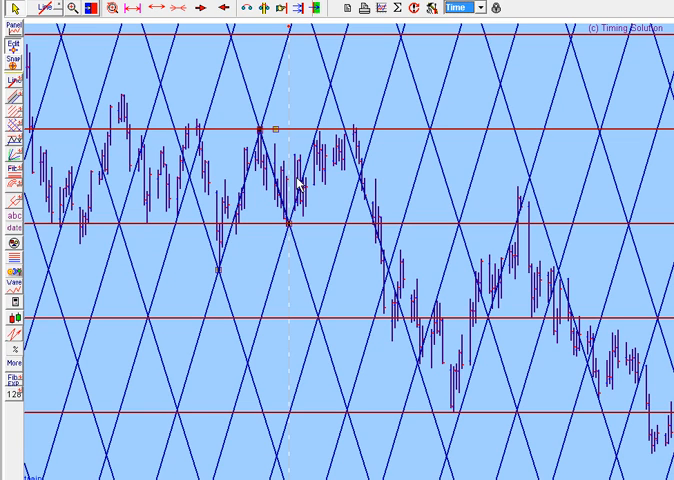
mouse_move(62, 62)
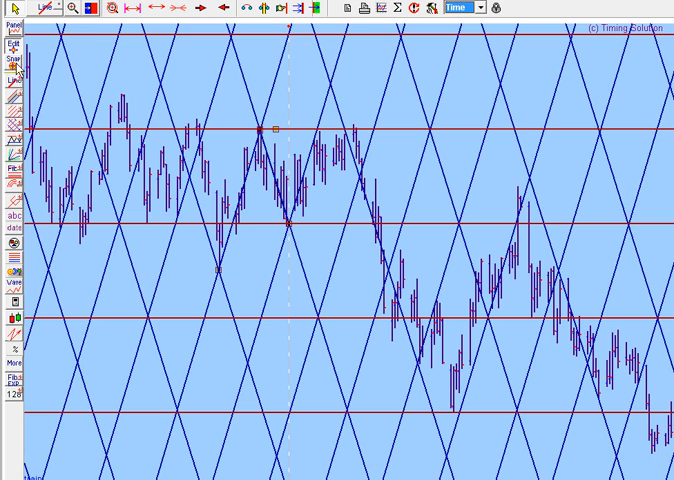
mouse_move(78, 82)
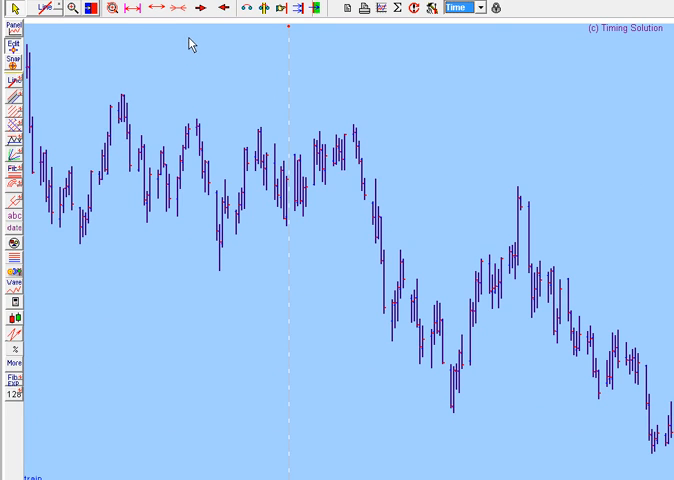
mouse_move(312, 250)
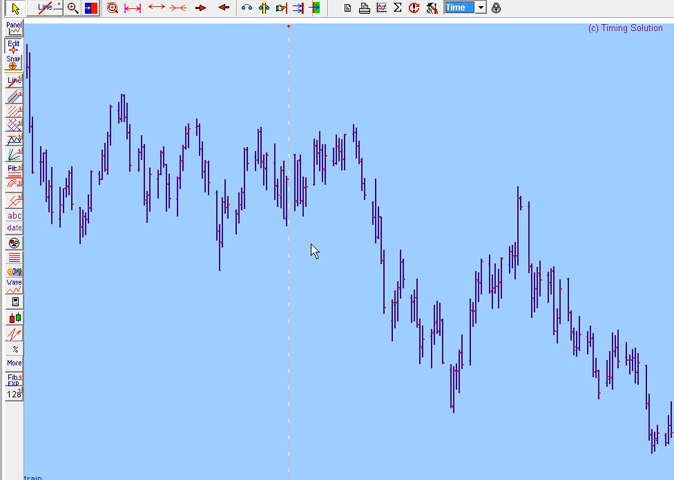
mouse_move(248, 160)
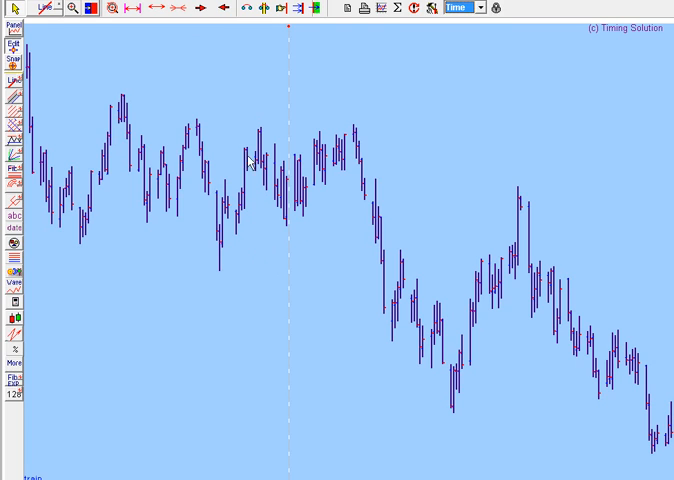
mouse_move(258, 132)
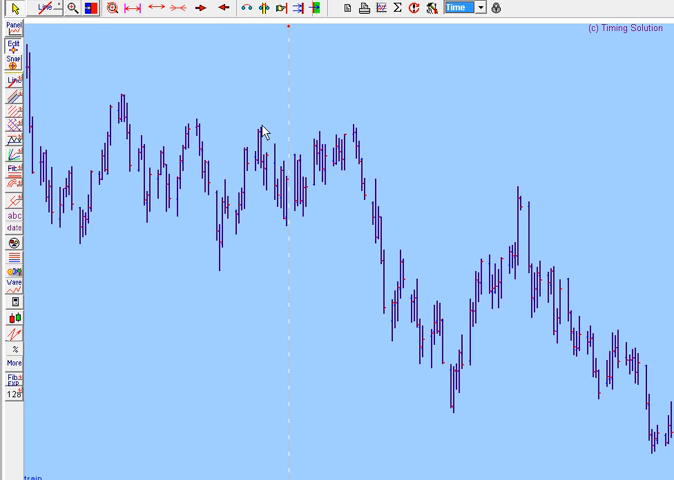
mouse_move(118, 172)
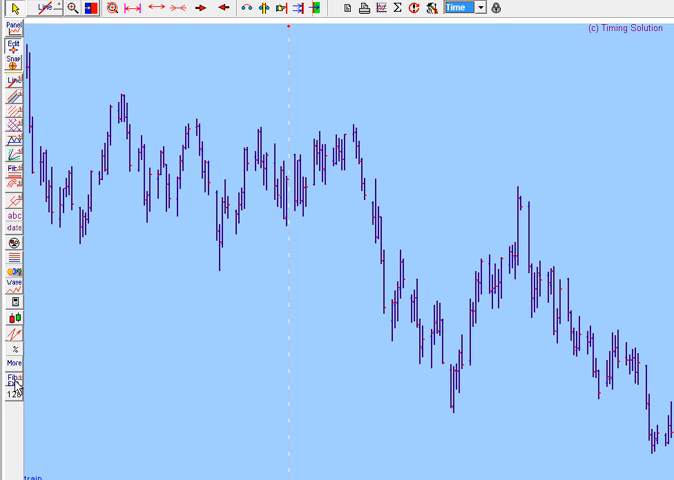
mouse_move(222, 204)
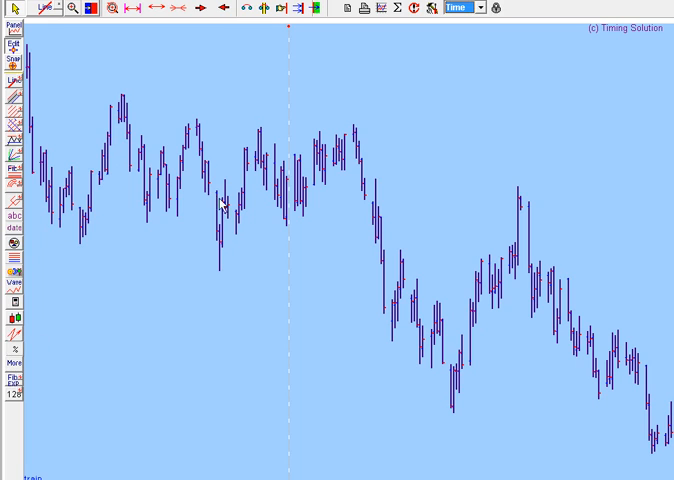
mouse_move(316, 196)
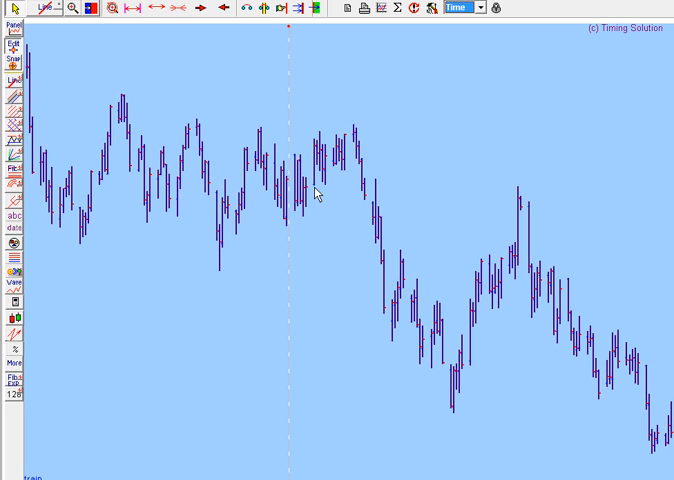
mouse_move(192, 156)
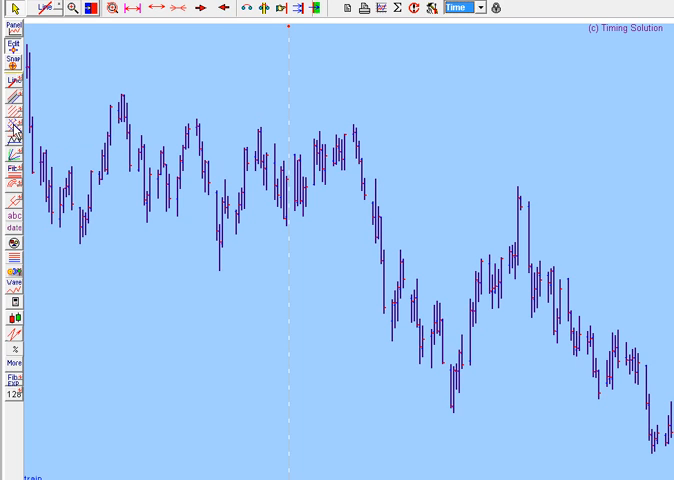
mouse_move(302, 224)
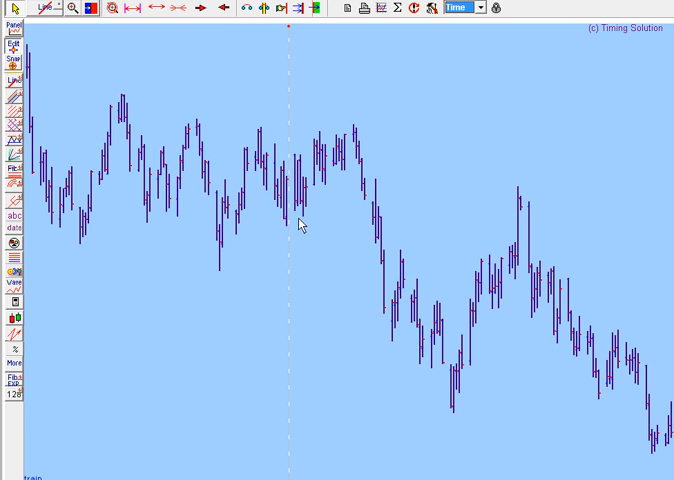
mouse_move(248, 140)
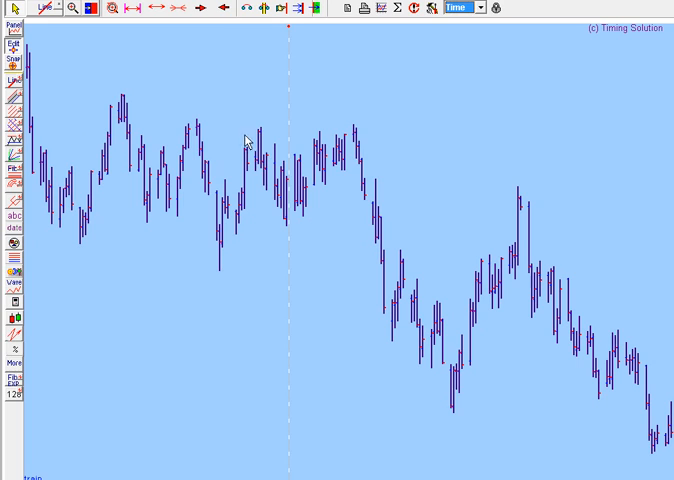
mouse_move(14, 128)
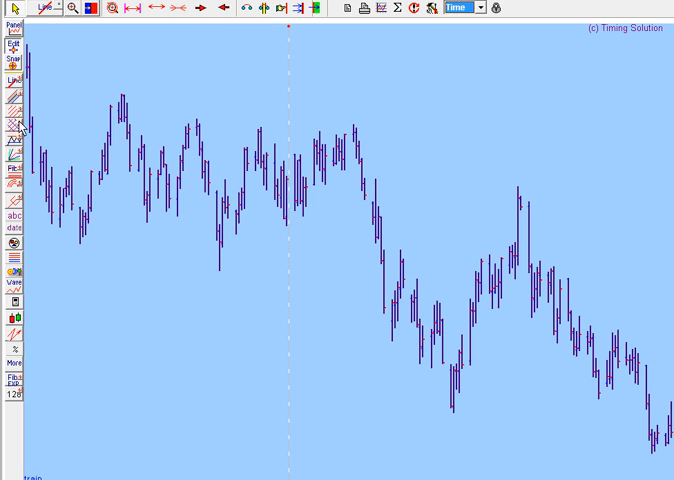
mouse_move(264, 132)
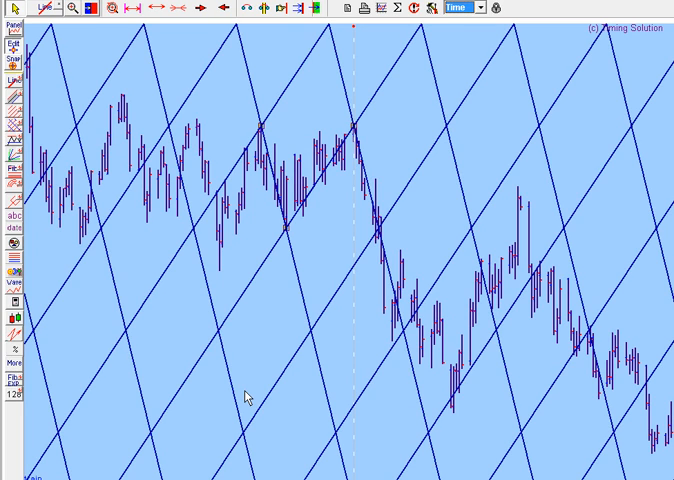
mouse_move(228, 246)
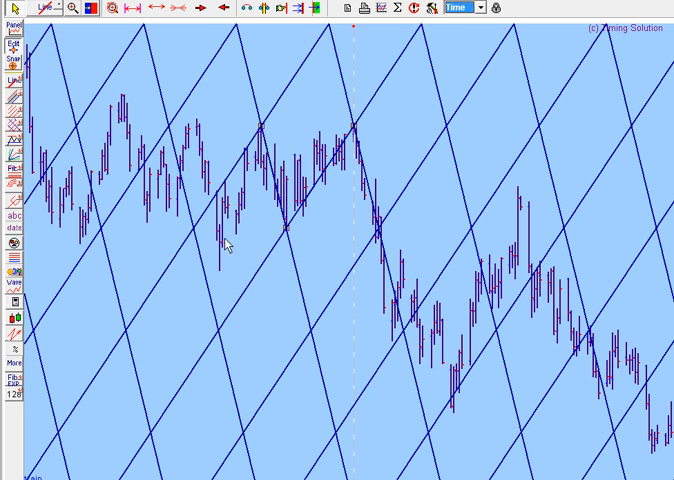
mouse_move(410, 344)
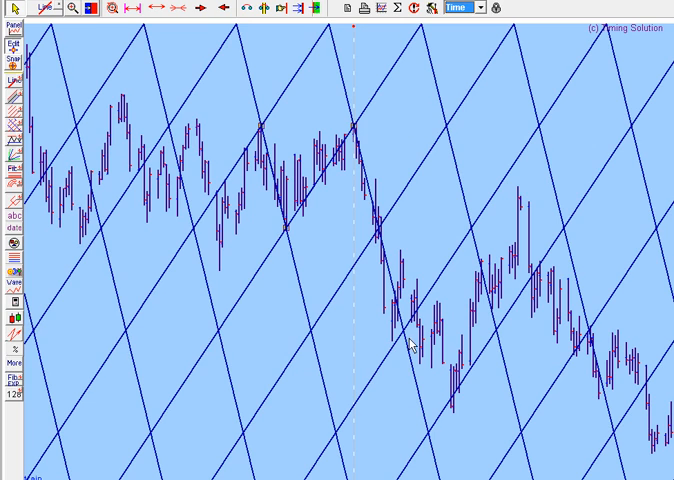
mouse_move(264, 132)
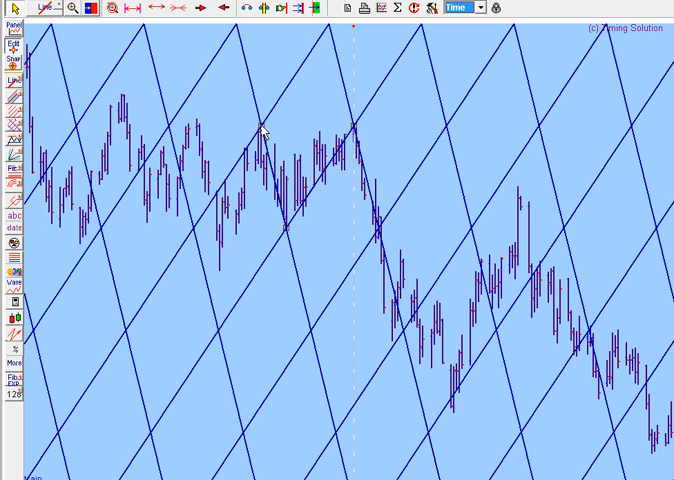
mouse_move(360, 132)
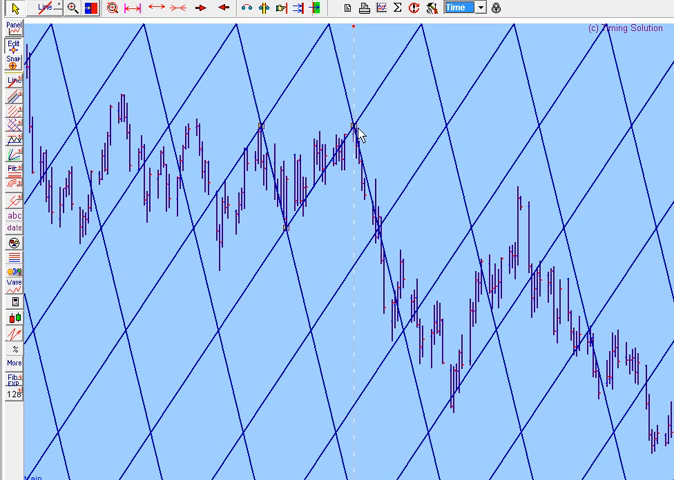
mouse_move(544, 252)
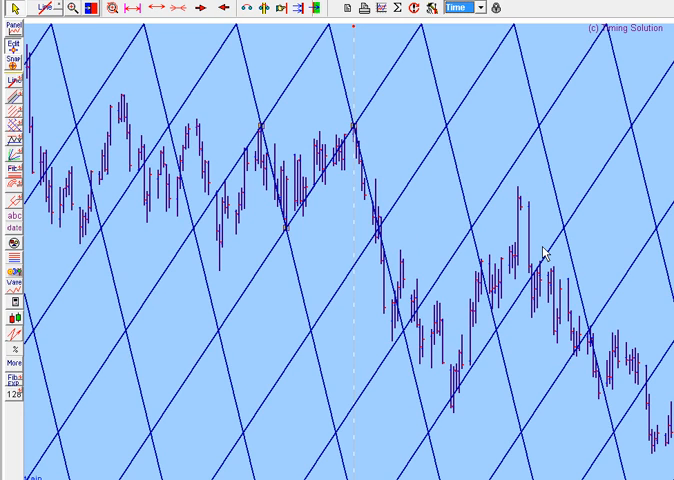
mouse_move(528, 264)
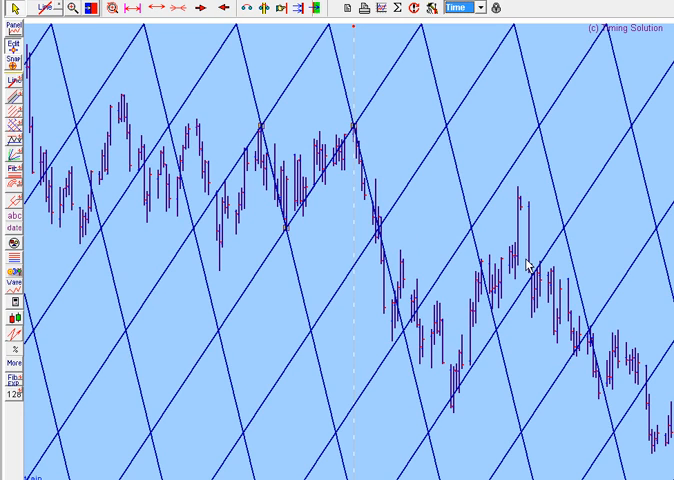
mouse_move(520, 268)
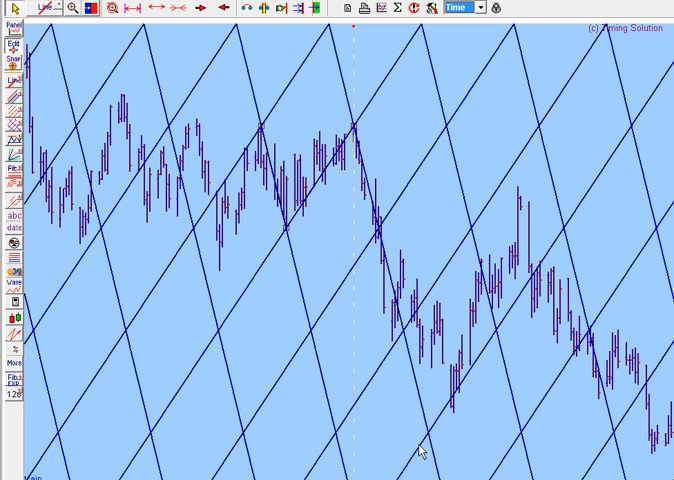
mouse_move(446, 418)
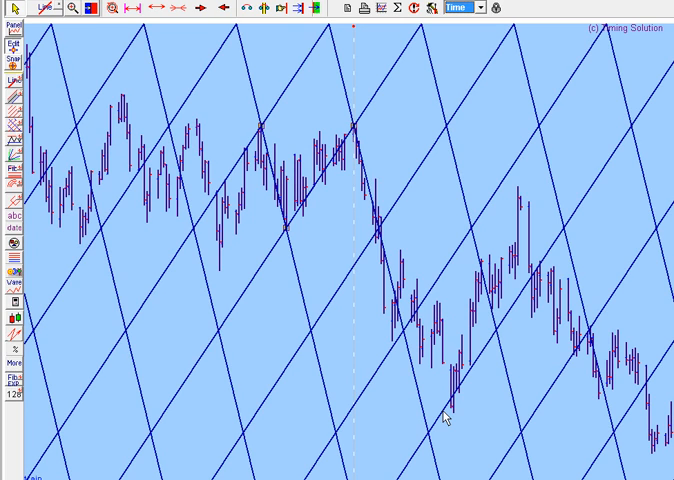
mouse_move(8, 116)
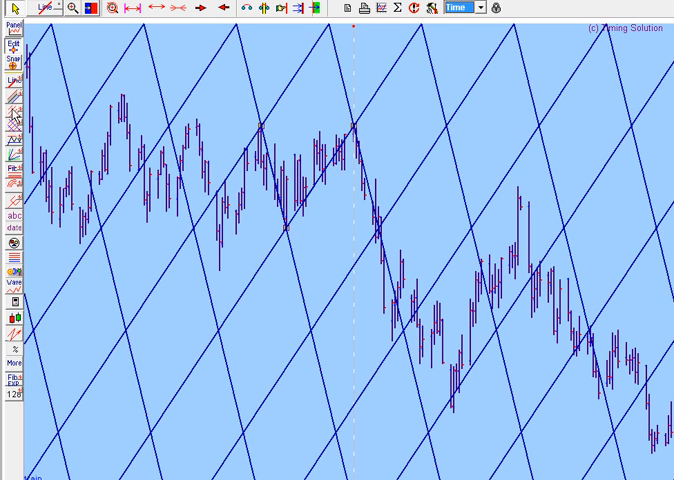
mouse_move(60, 432)
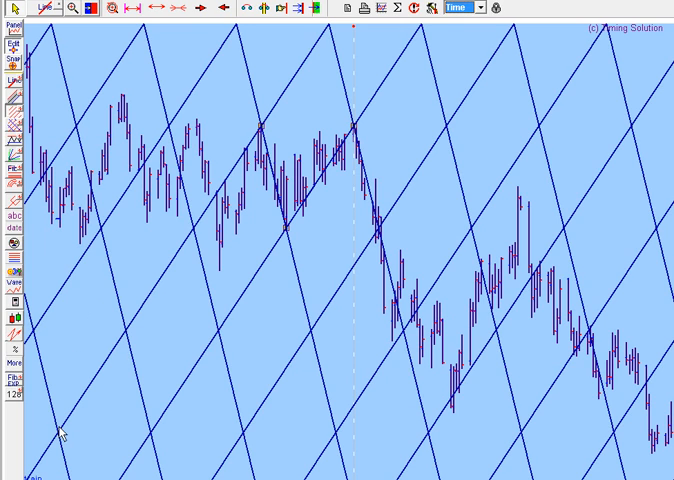
mouse_move(292, 232)
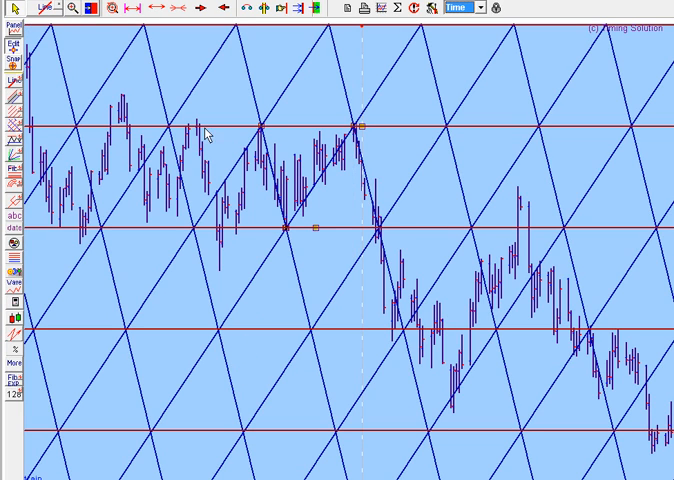
mouse_move(176, 128)
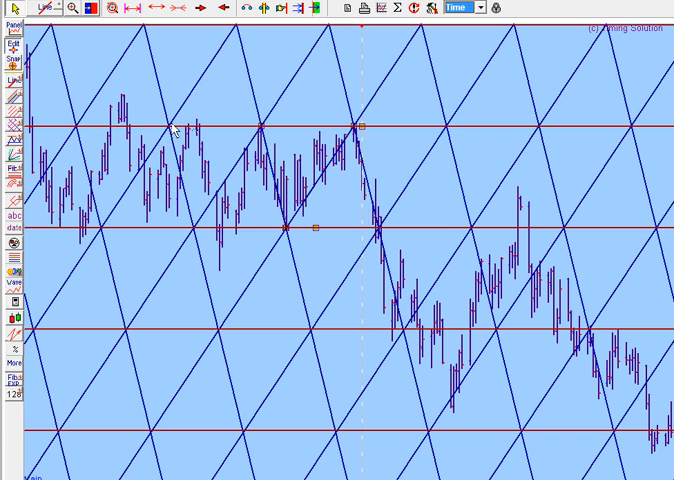
mouse_move(404, 252)
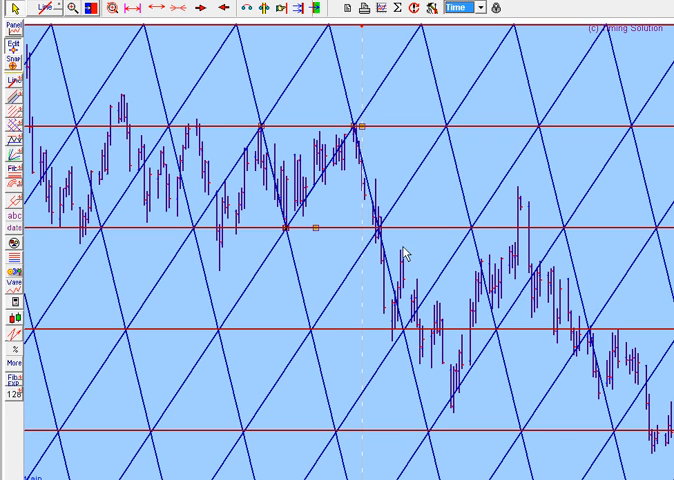
mouse_move(396, 338)
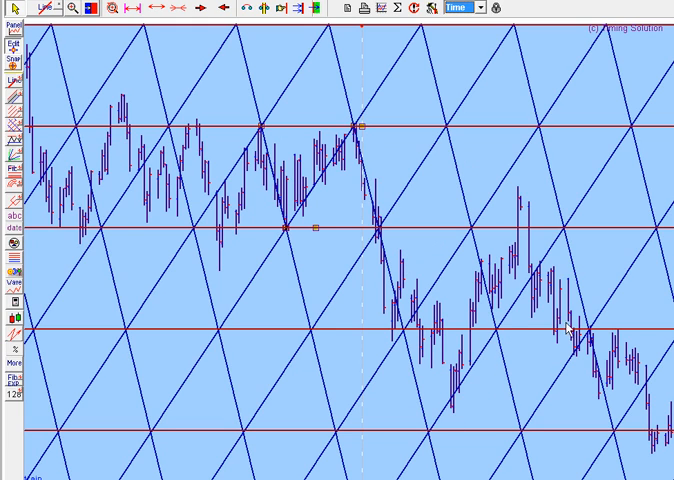
mouse_move(522, 238)
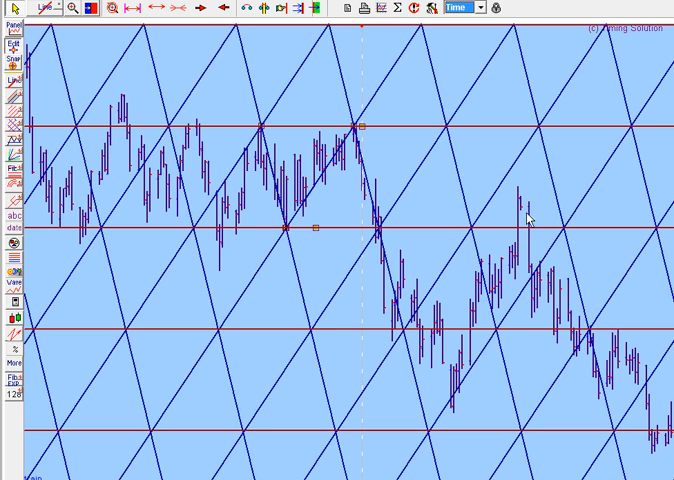
mouse_move(572, 336)
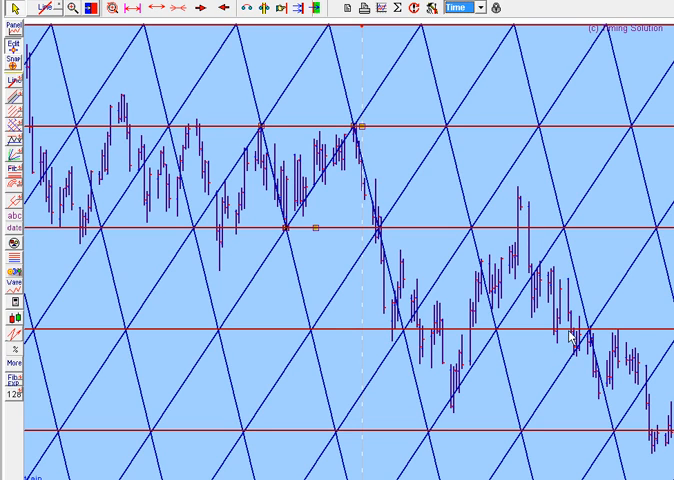
mouse_move(408, 210)
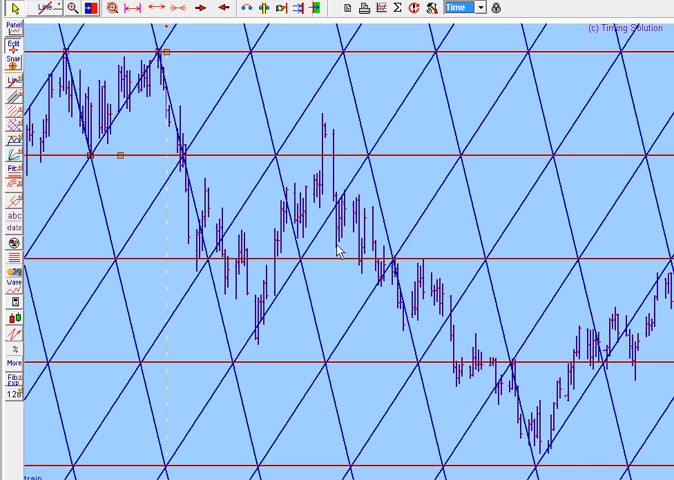
mouse_move(388, 302)
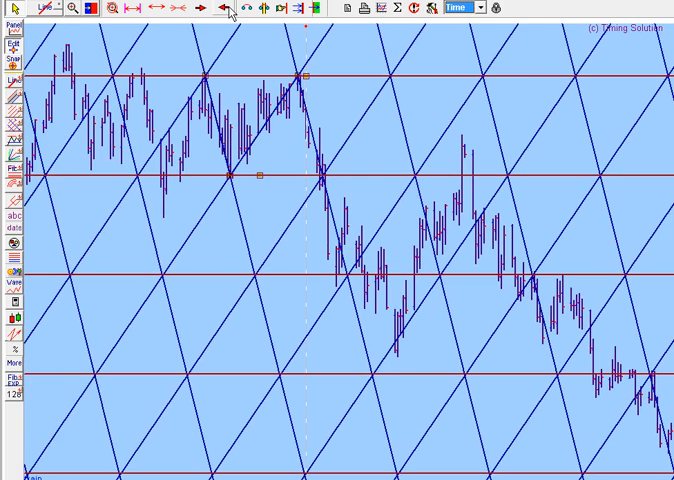
mouse_move(224, 66)
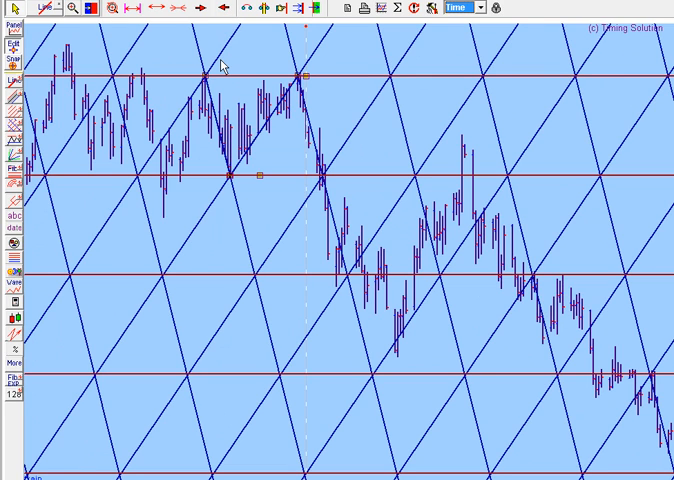